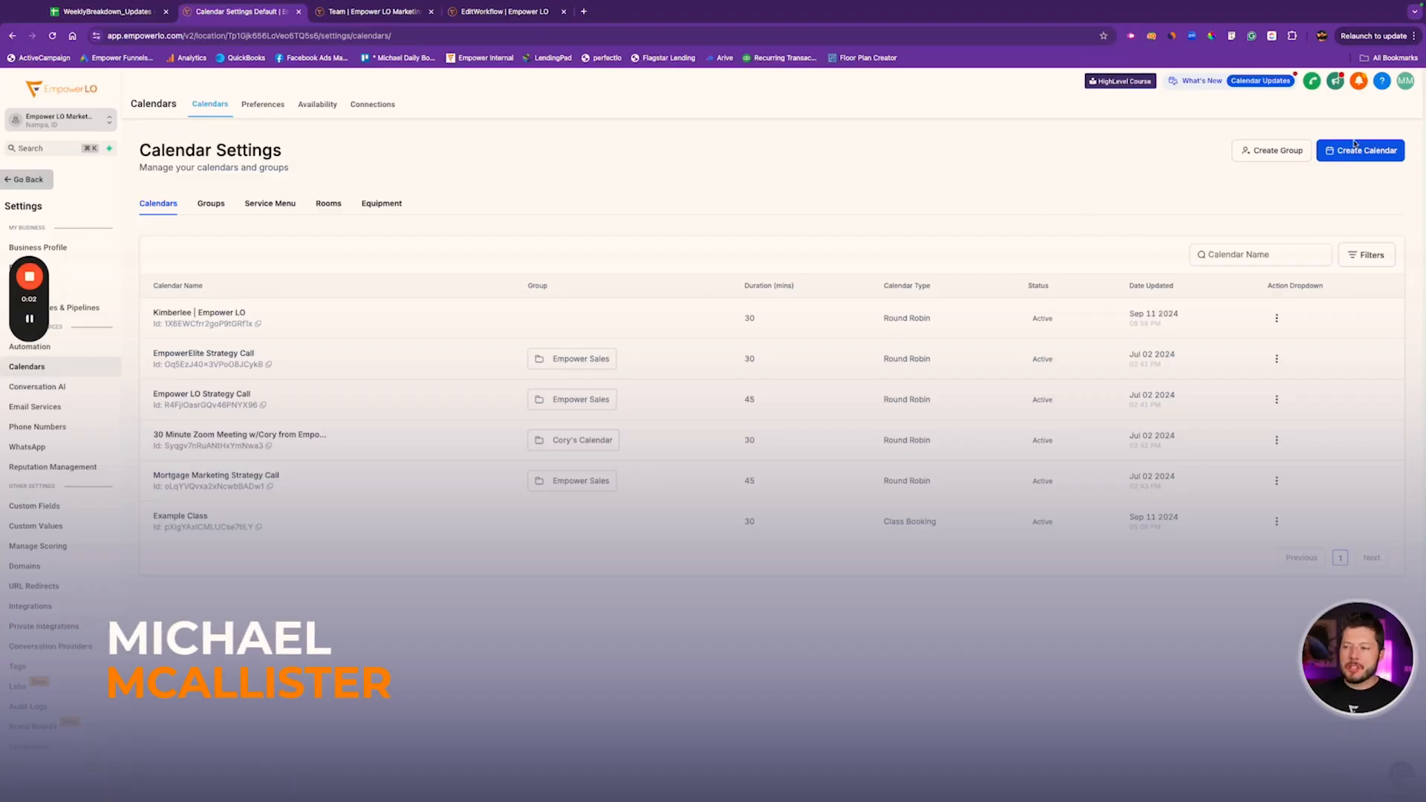
Step: Start a new calendar to bring up the Personal Booking, Round Robin, Class and Collective choices
{"action": "left_click", "coordinate": [1360, 150]}
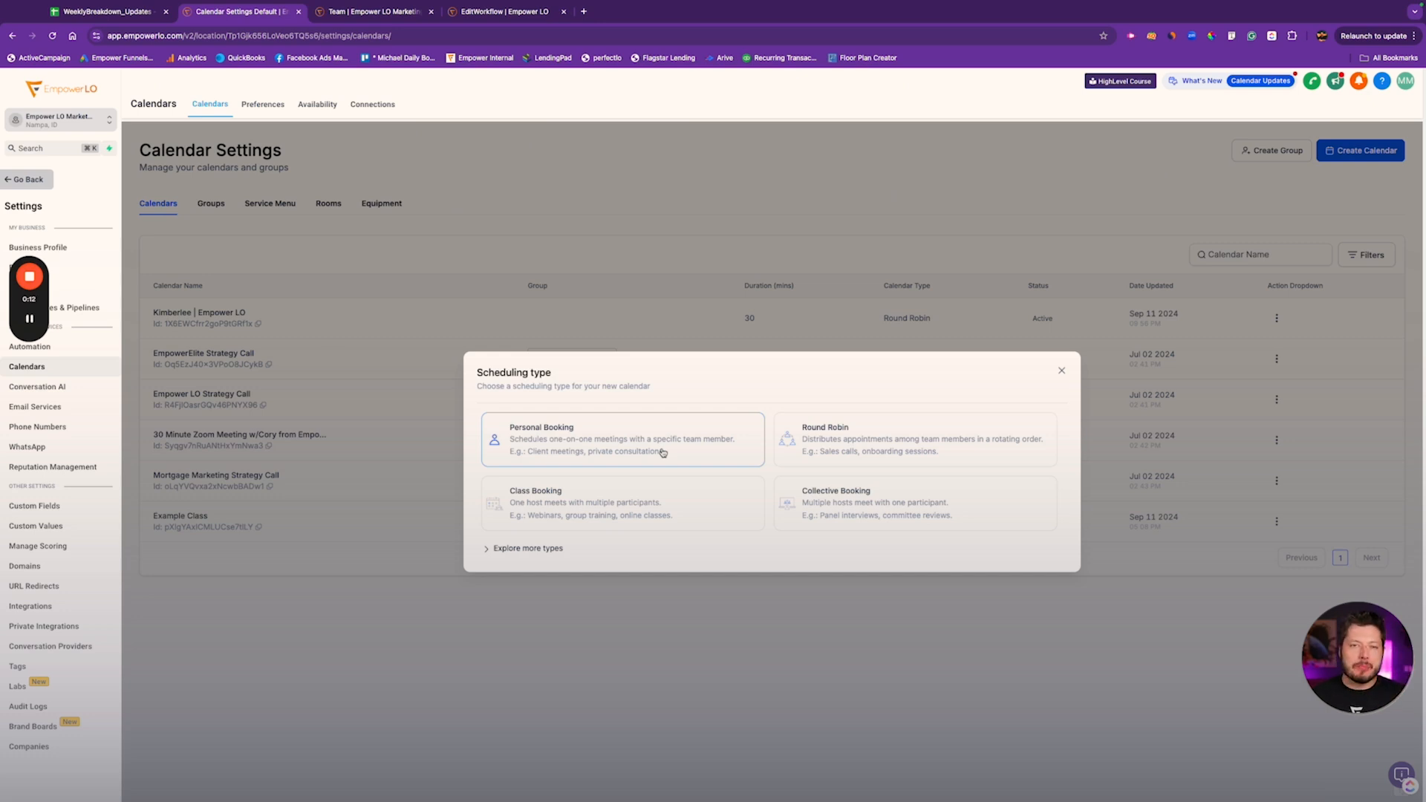
{"action": "mouse_move", "coordinate": [846, 439]}
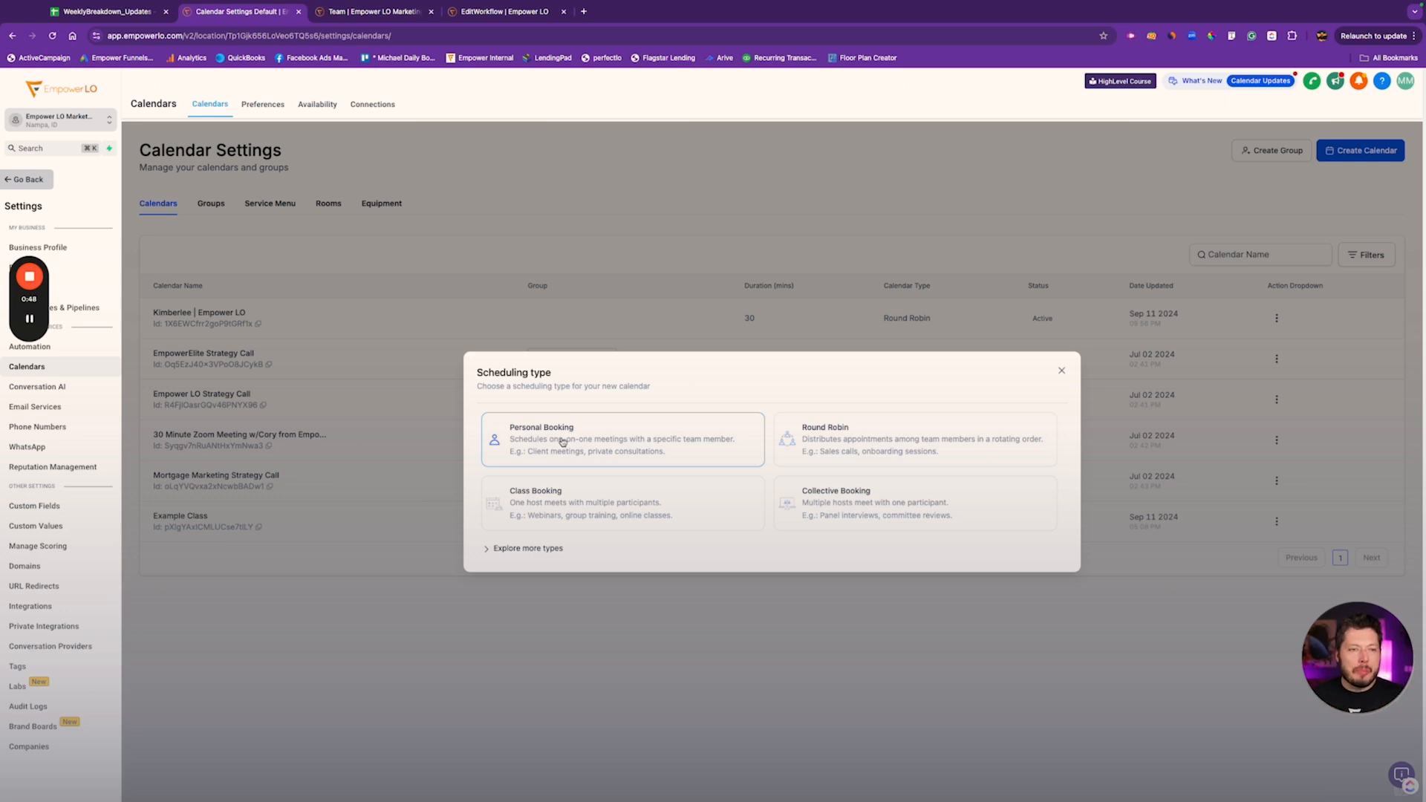
{"action": "left_click", "coordinate": [107, 11]}
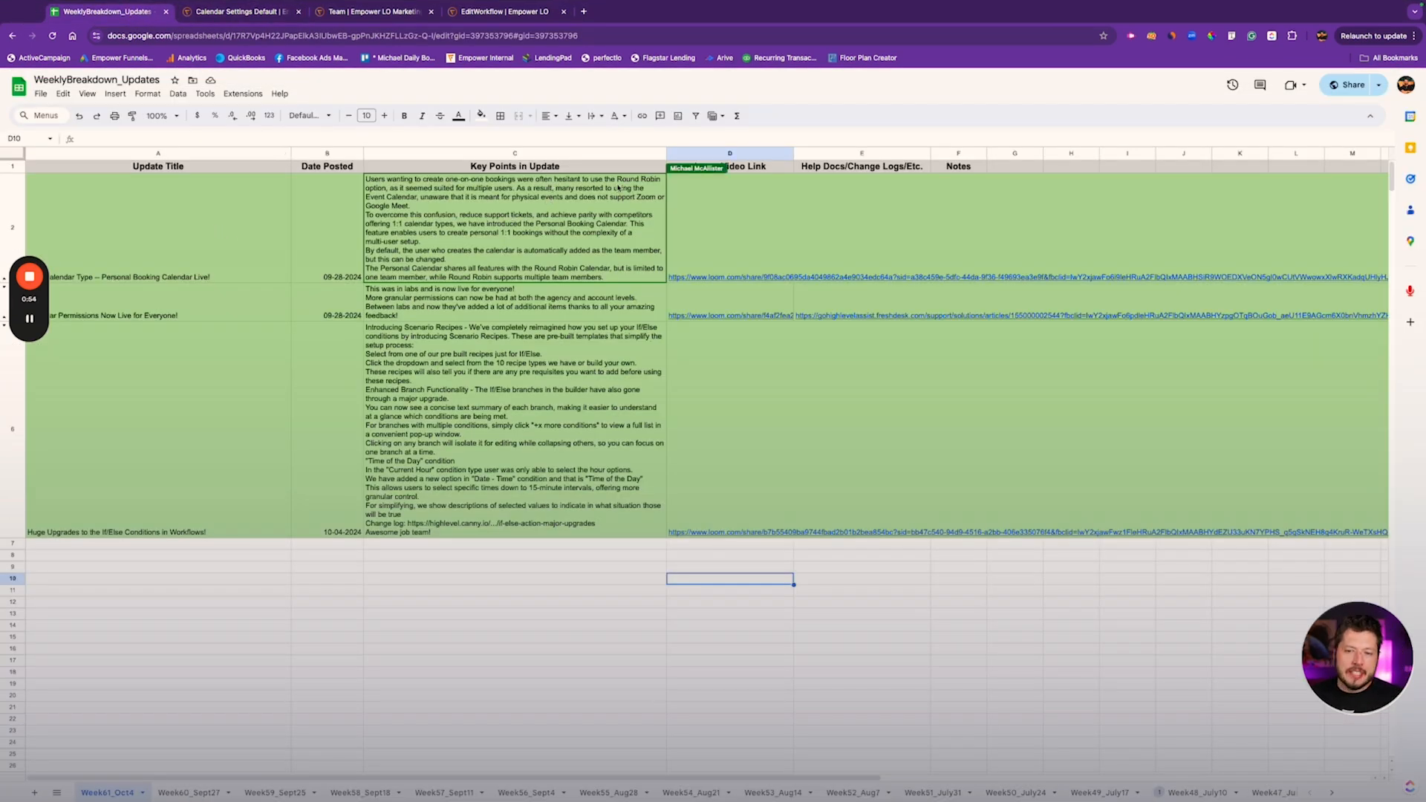
{"action": "left_click", "coordinate": [515, 223]}
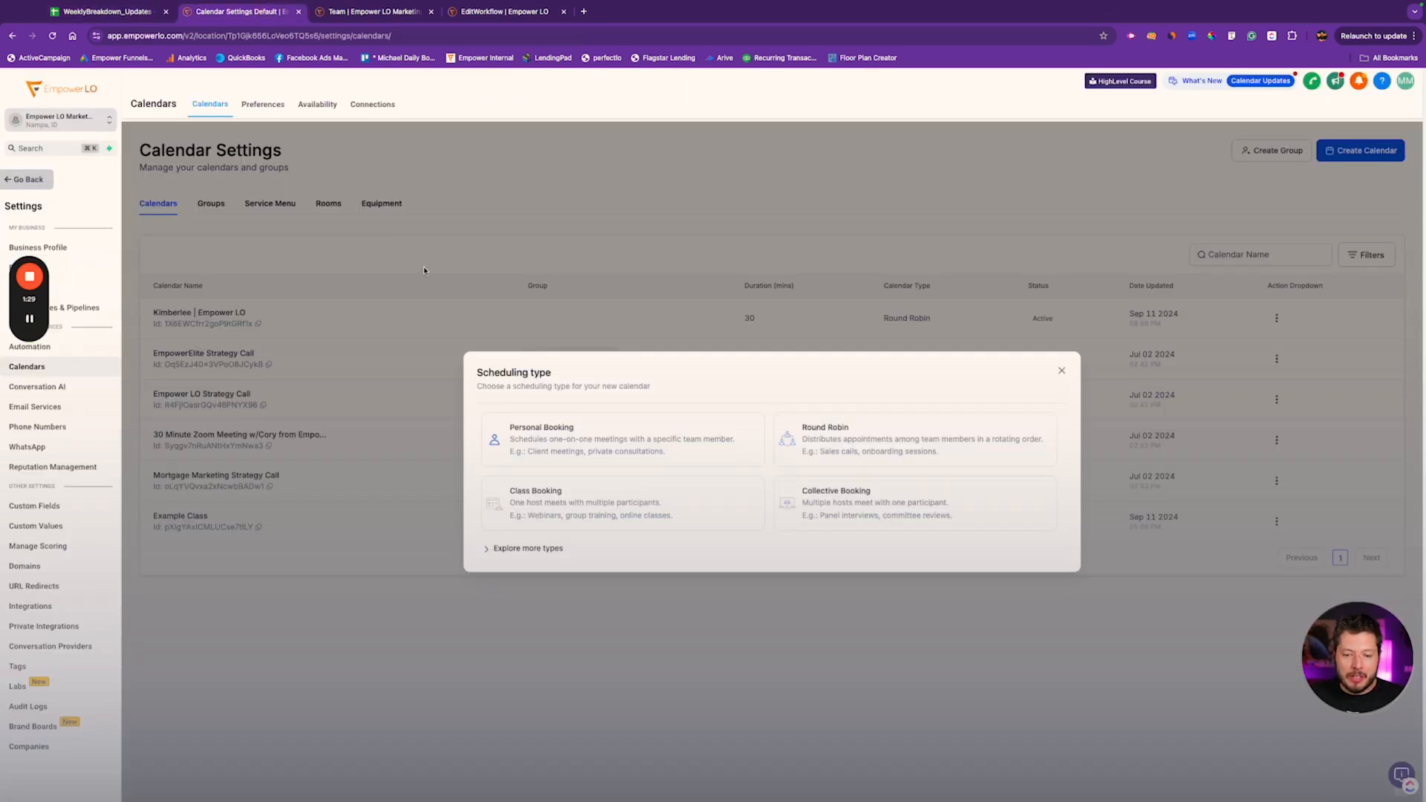
{"action": "mouse_move", "coordinate": [679, 435]}
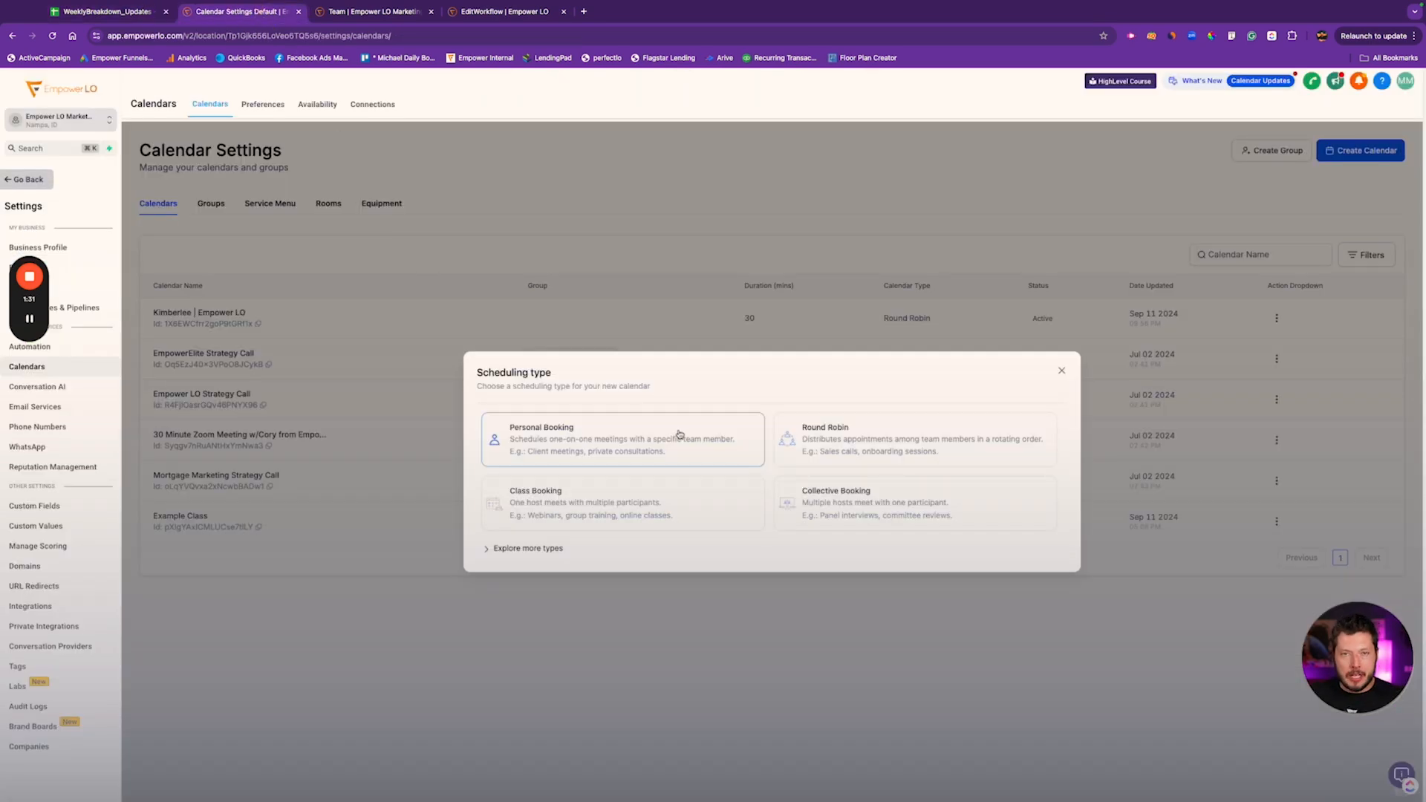
Step: Start a Personal Booking calendar, assign the first team member, then close it unsaved
{"action": "left_click", "coordinate": [622, 439]}
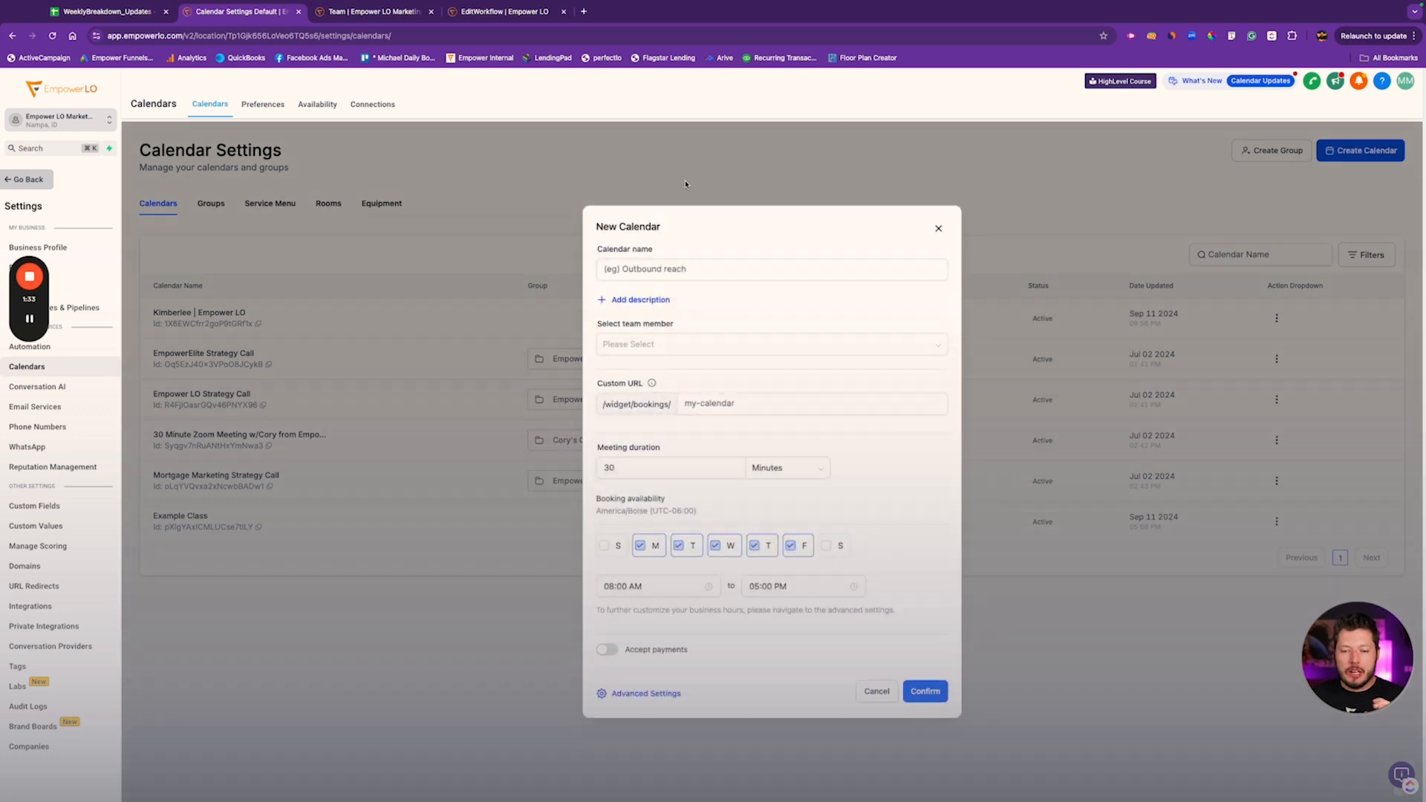
{"action": "left_click", "coordinate": [772, 343]}
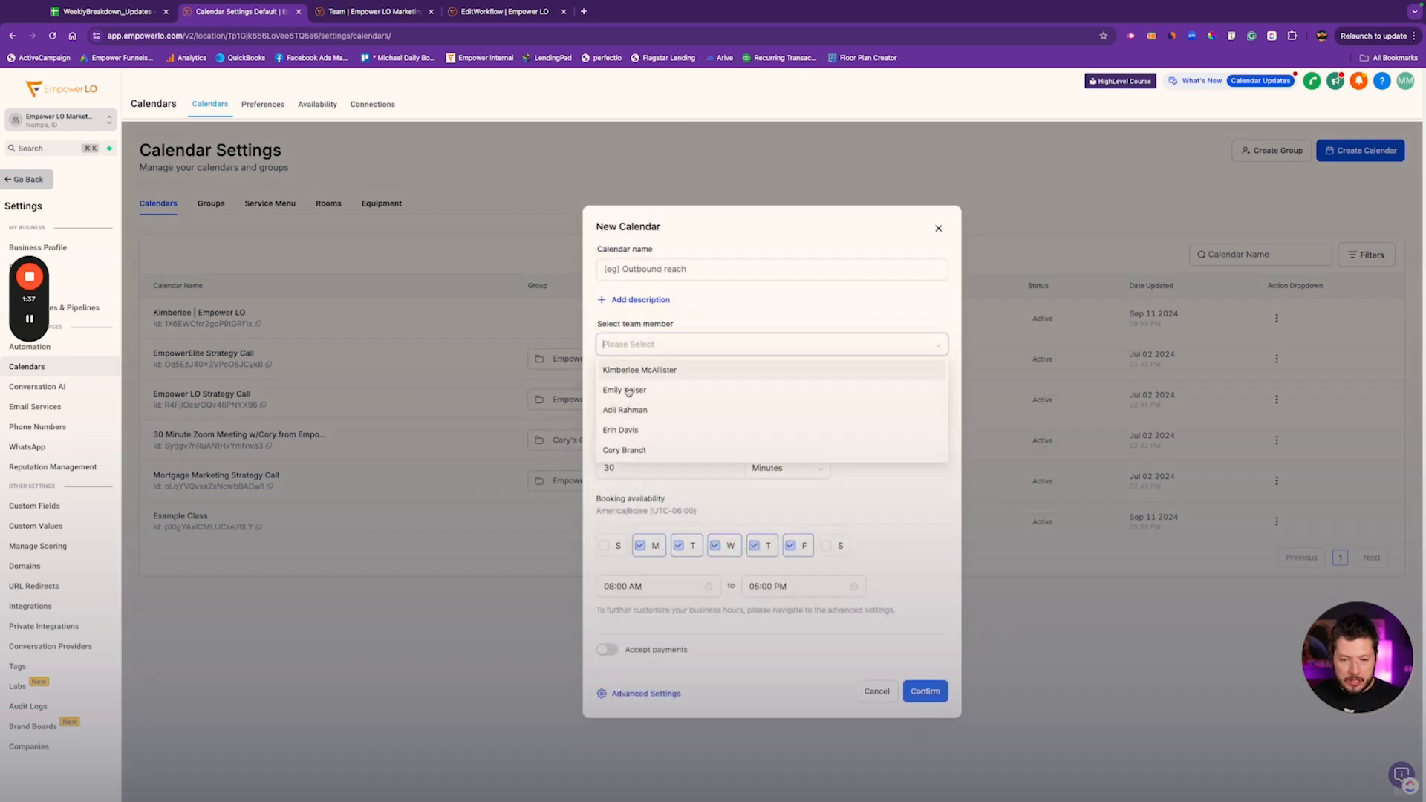
{"action": "left_click", "coordinate": [639, 370]}
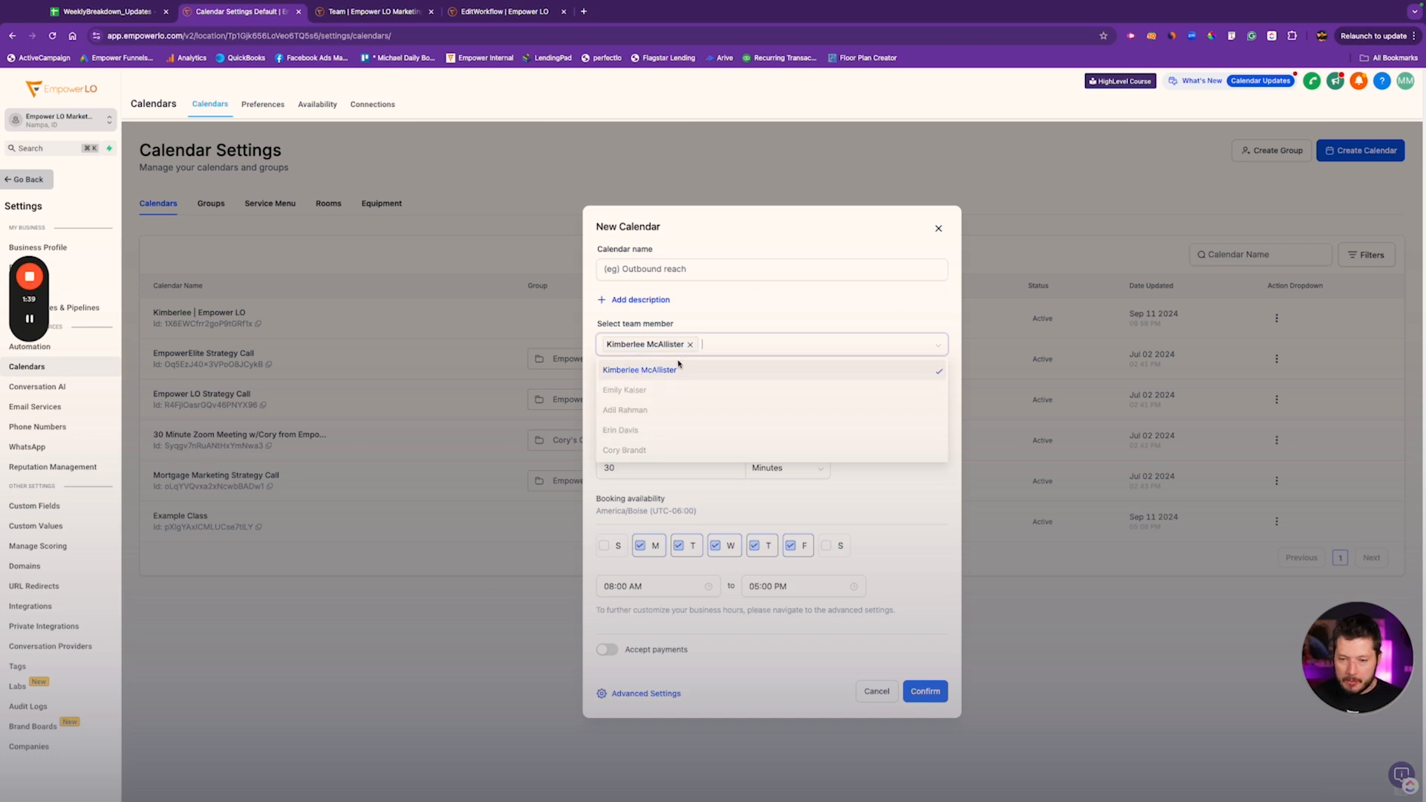
{"action": "mouse_move", "coordinate": [690, 344]}
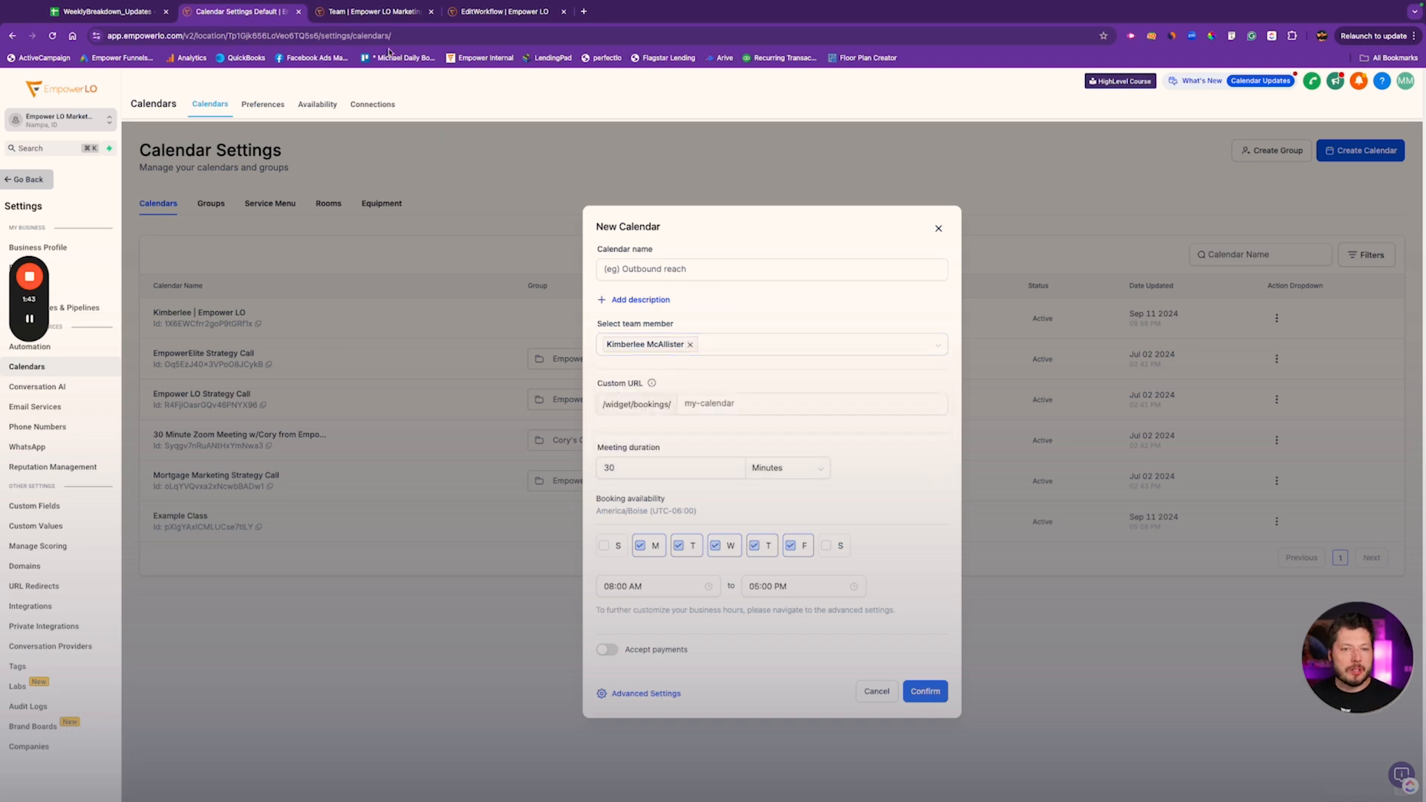
{"action": "left_click", "coordinate": [876, 692]}
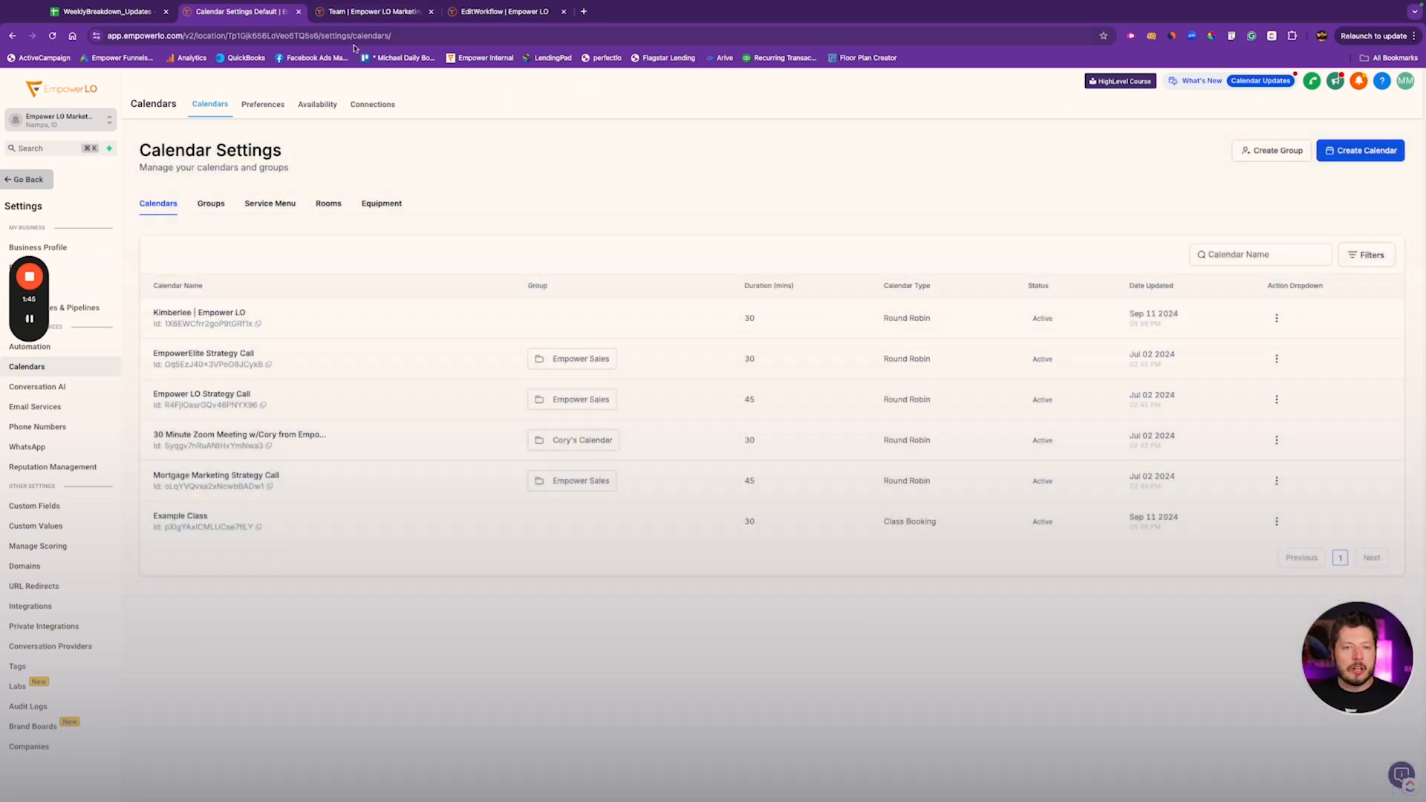
Step: Review a team member's Communities, Contacts, Conversations, Dashboard and Funnels permission checkboxes
{"action": "left_click", "coordinate": [373, 12]}
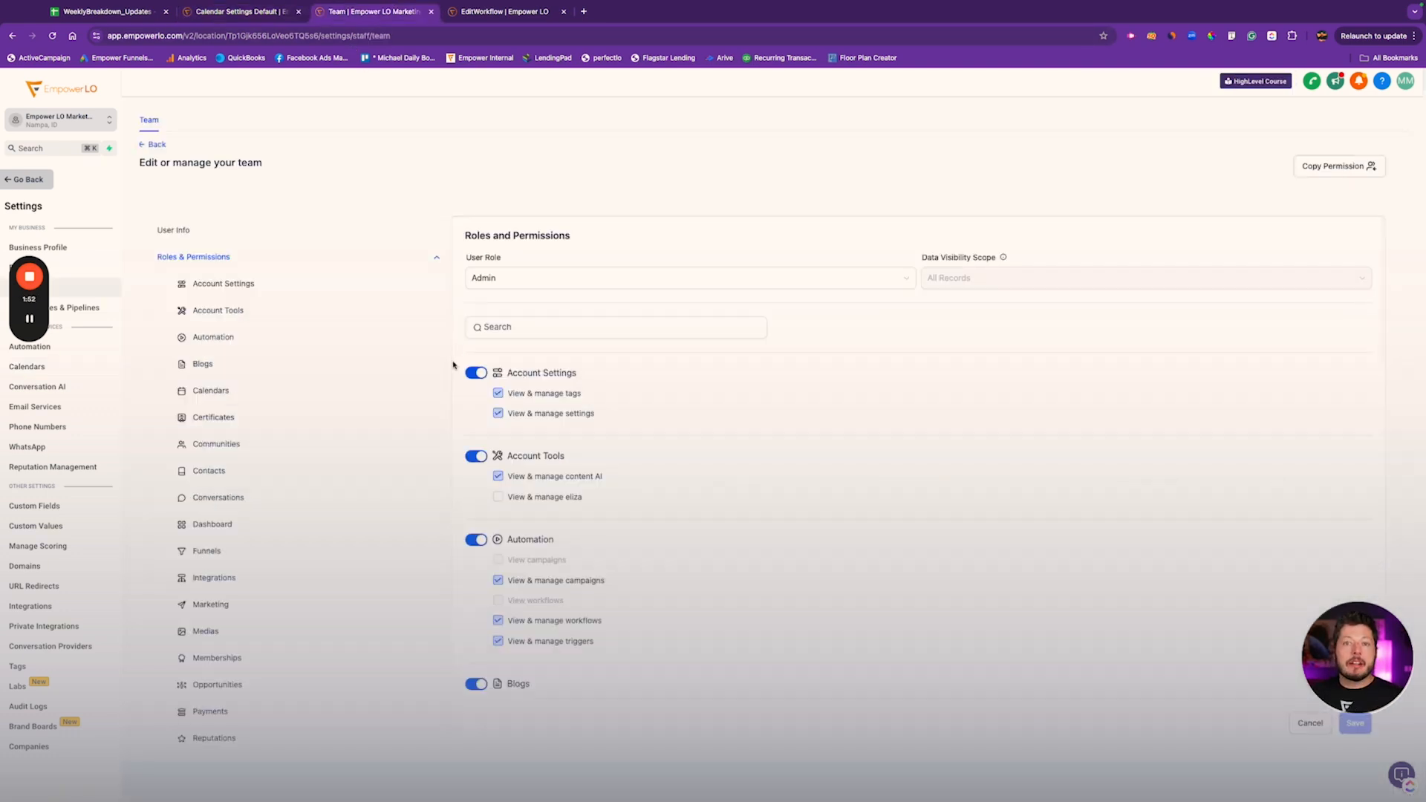
{"action": "scroll", "scroll_direction": "down", "scroll_amount": 3}
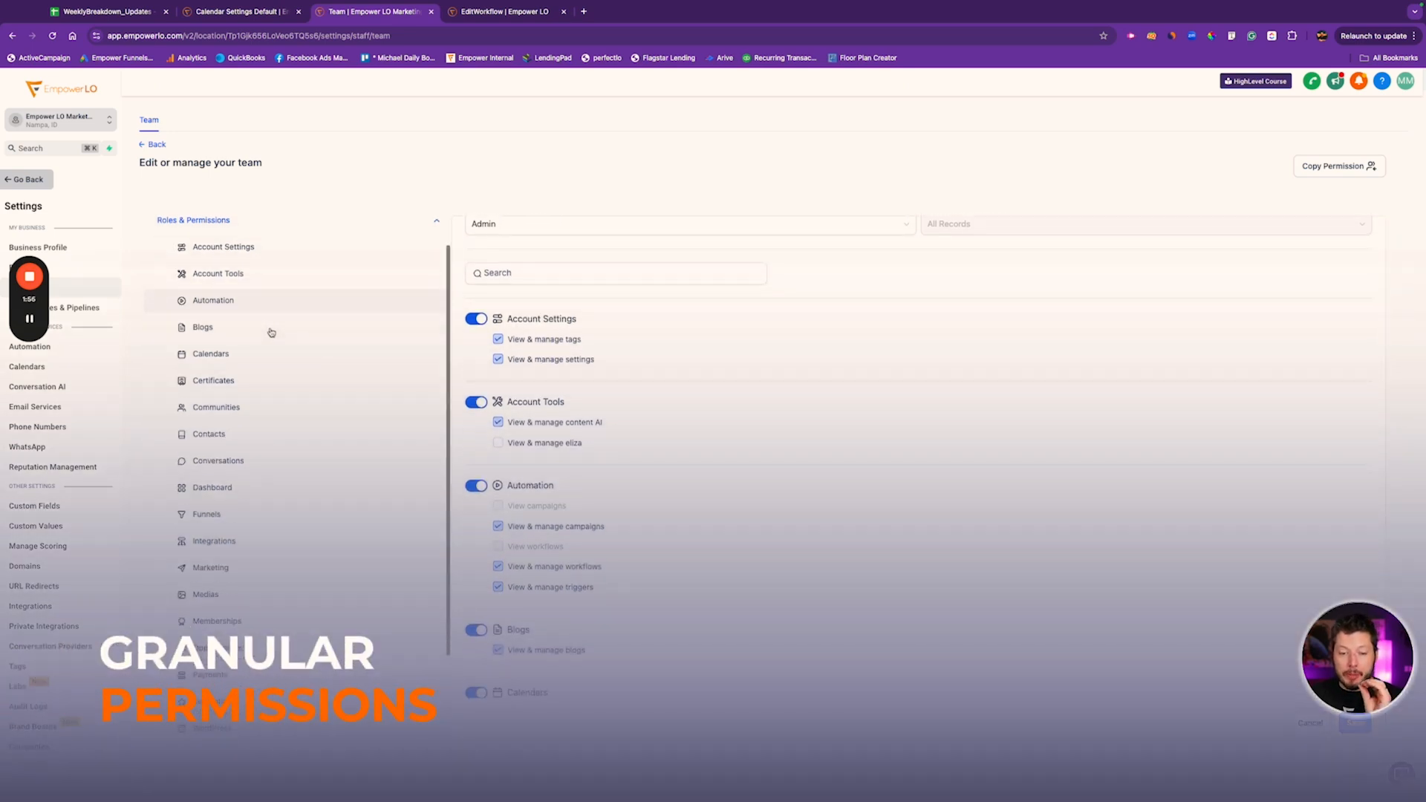
{"action": "scroll", "scroll_direction": "down", "scroll_amount": 3}
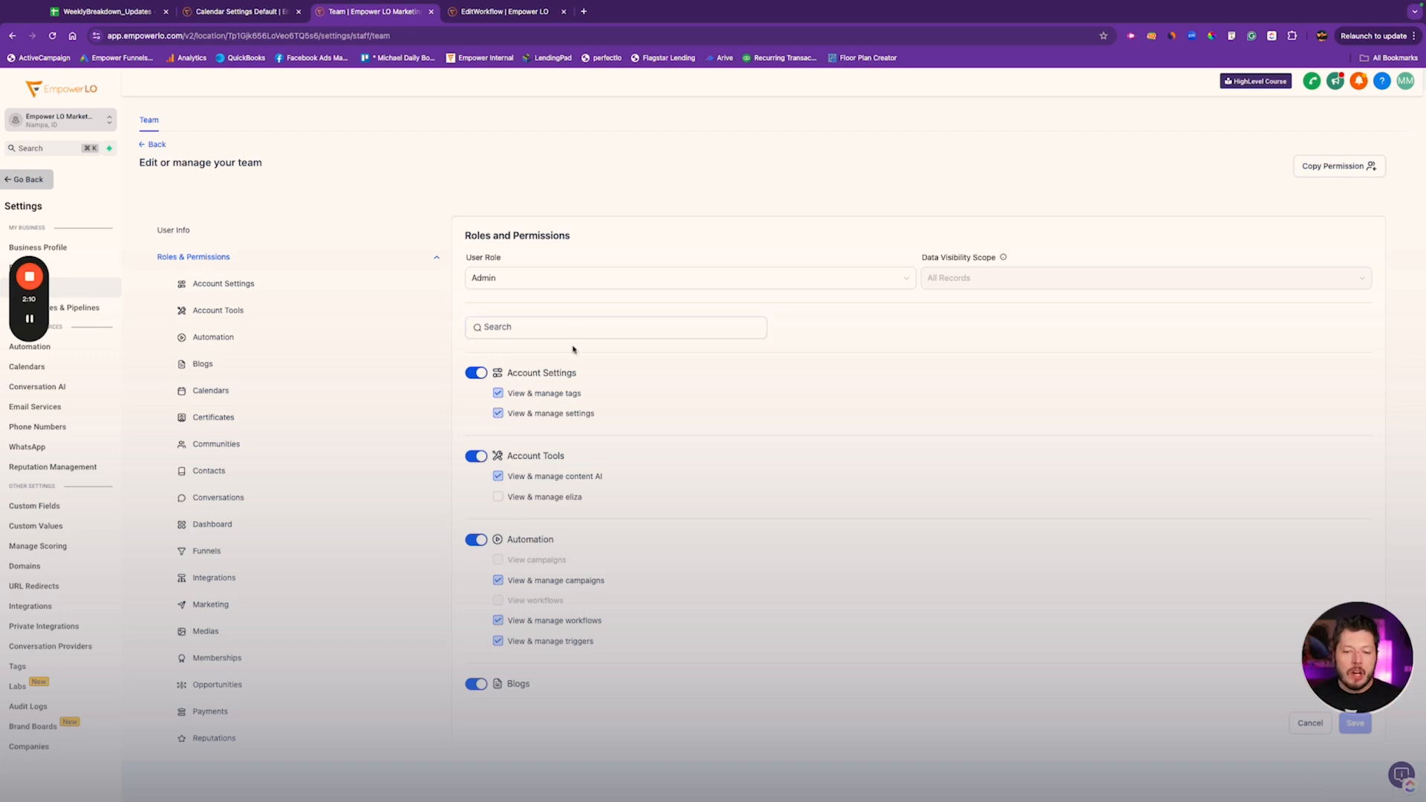
{"action": "scroll", "scroll_direction": "down", "scroll_amount": 3}
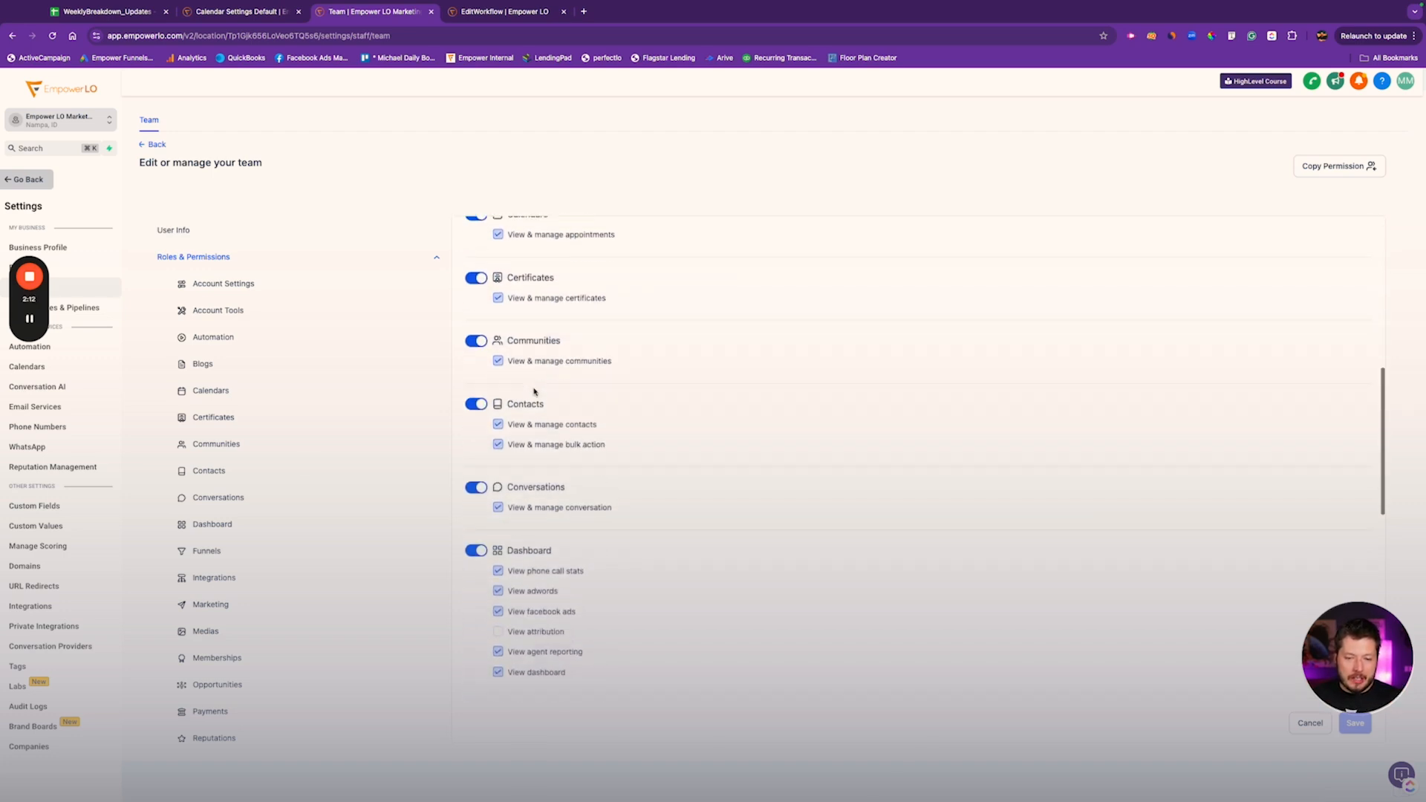
{"action": "scroll", "scroll_direction": "down", "scroll_amount": 3}
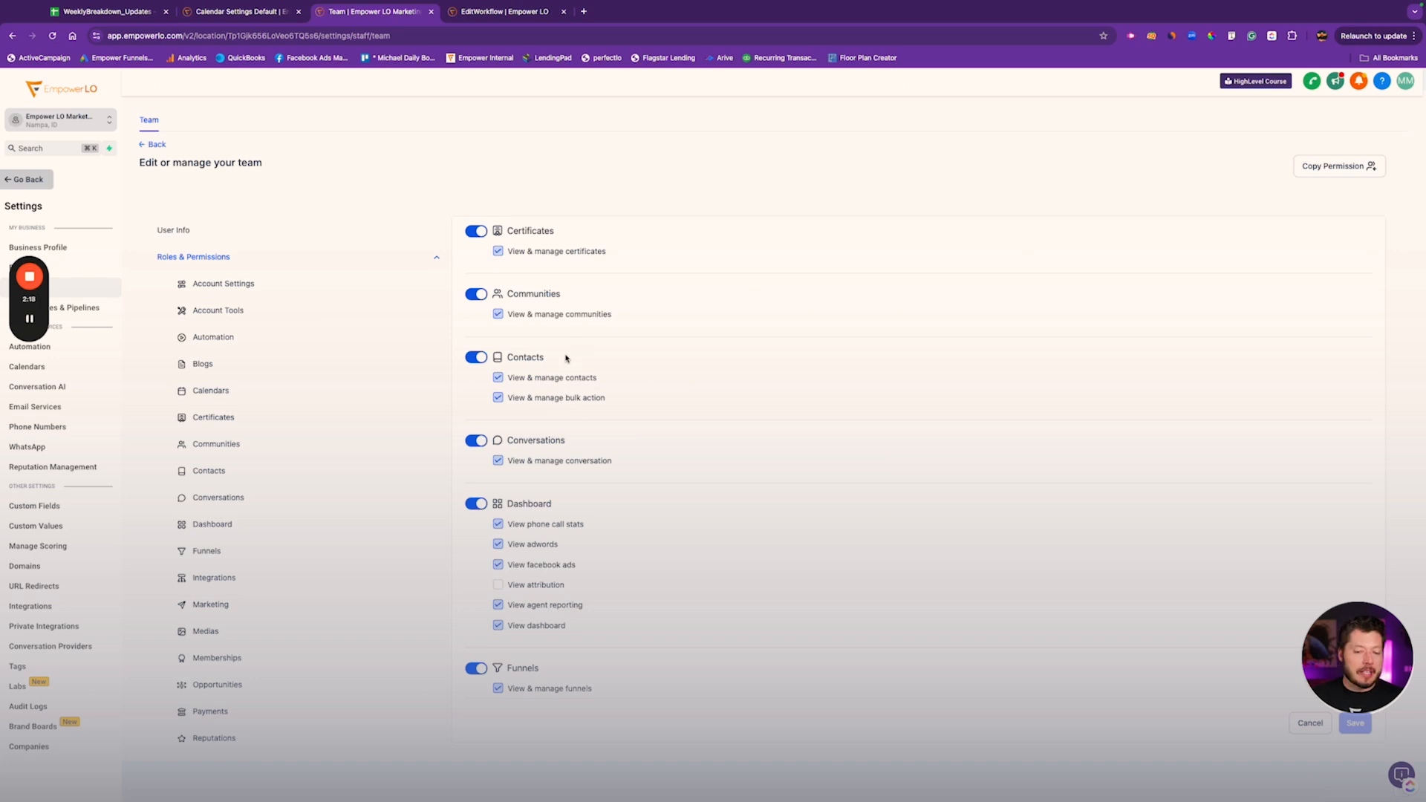
{"action": "mouse_move", "coordinate": [646, 375]}
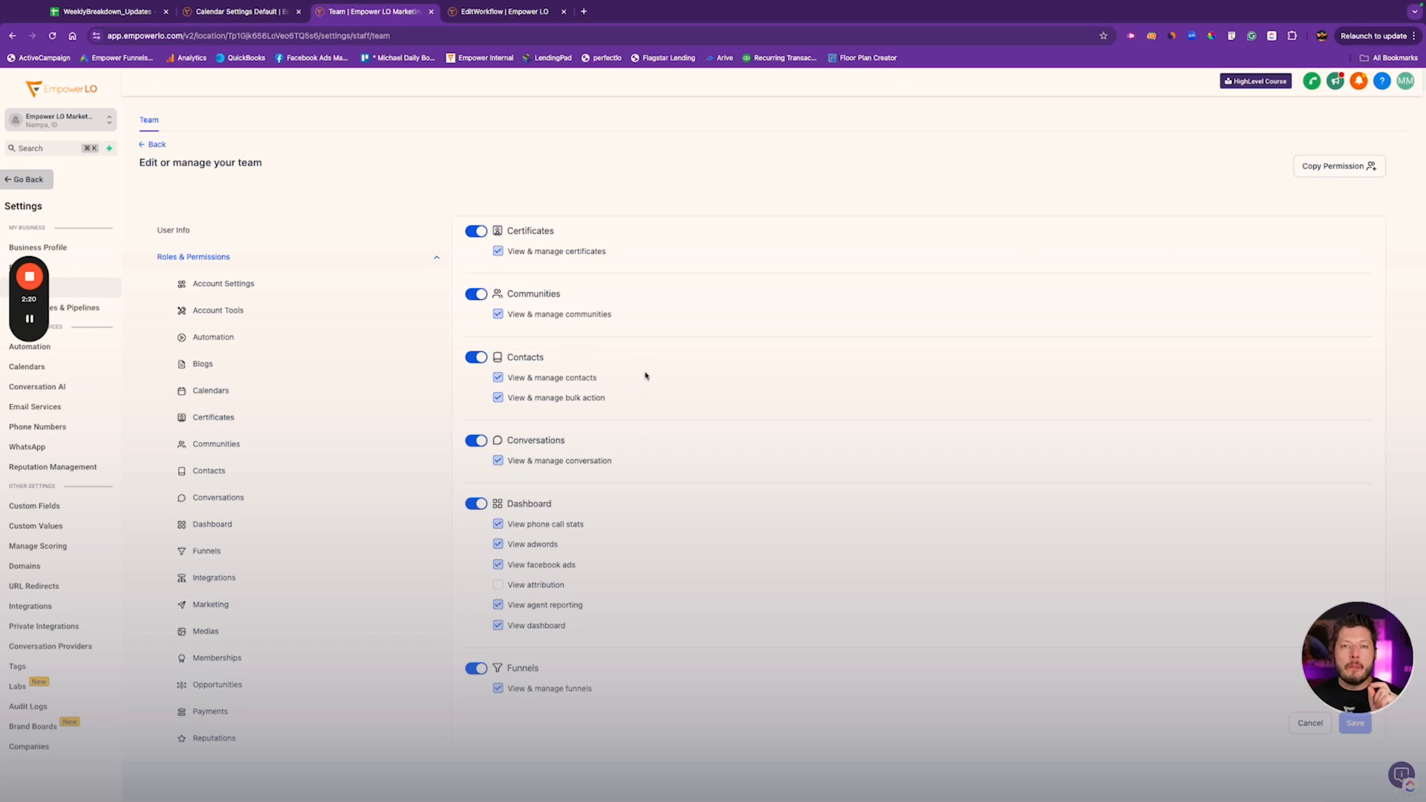
{"action": "scroll", "scroll_direction": "down", "scroll_amount": 3}
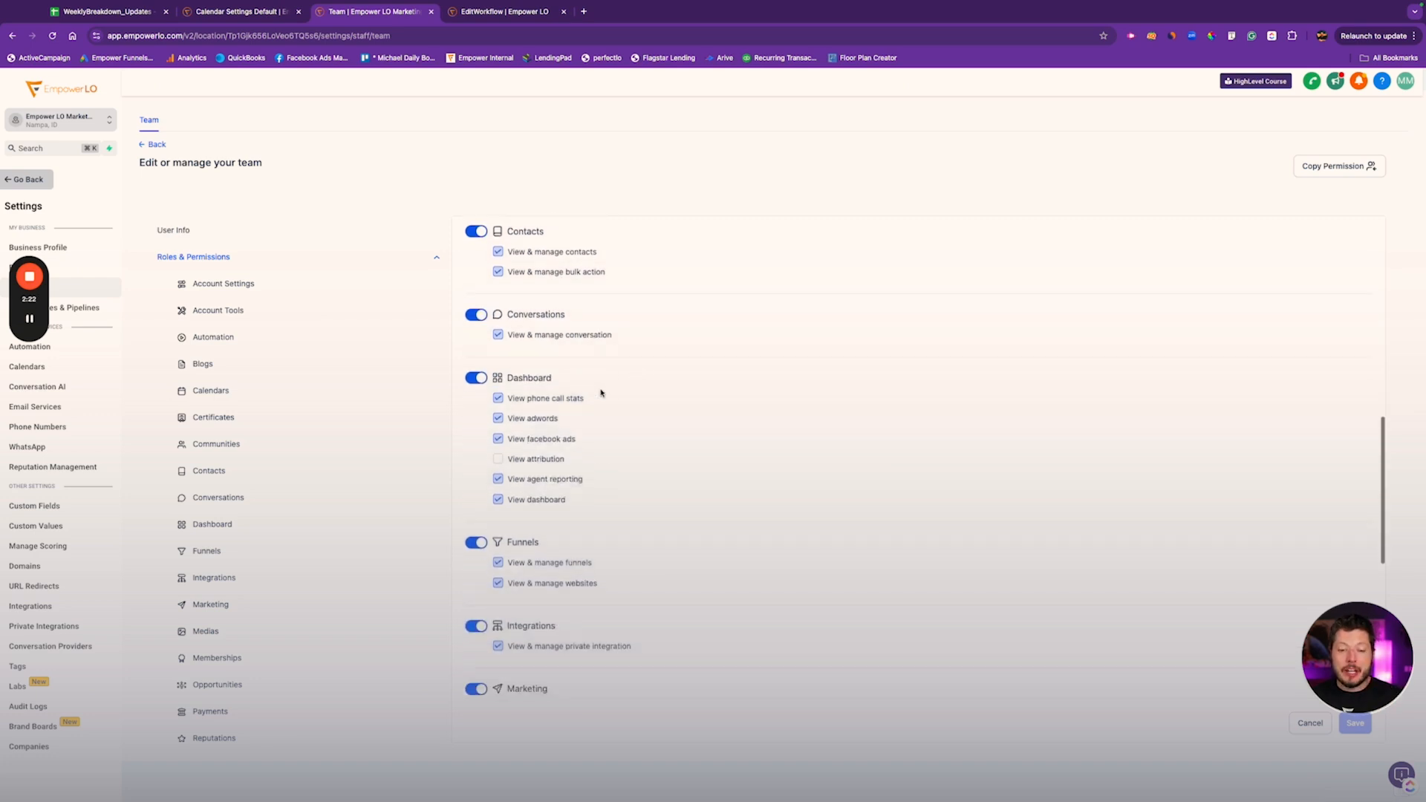
{"action": "scroll", "scroll_direction": "down", "scroll_amount": 3}
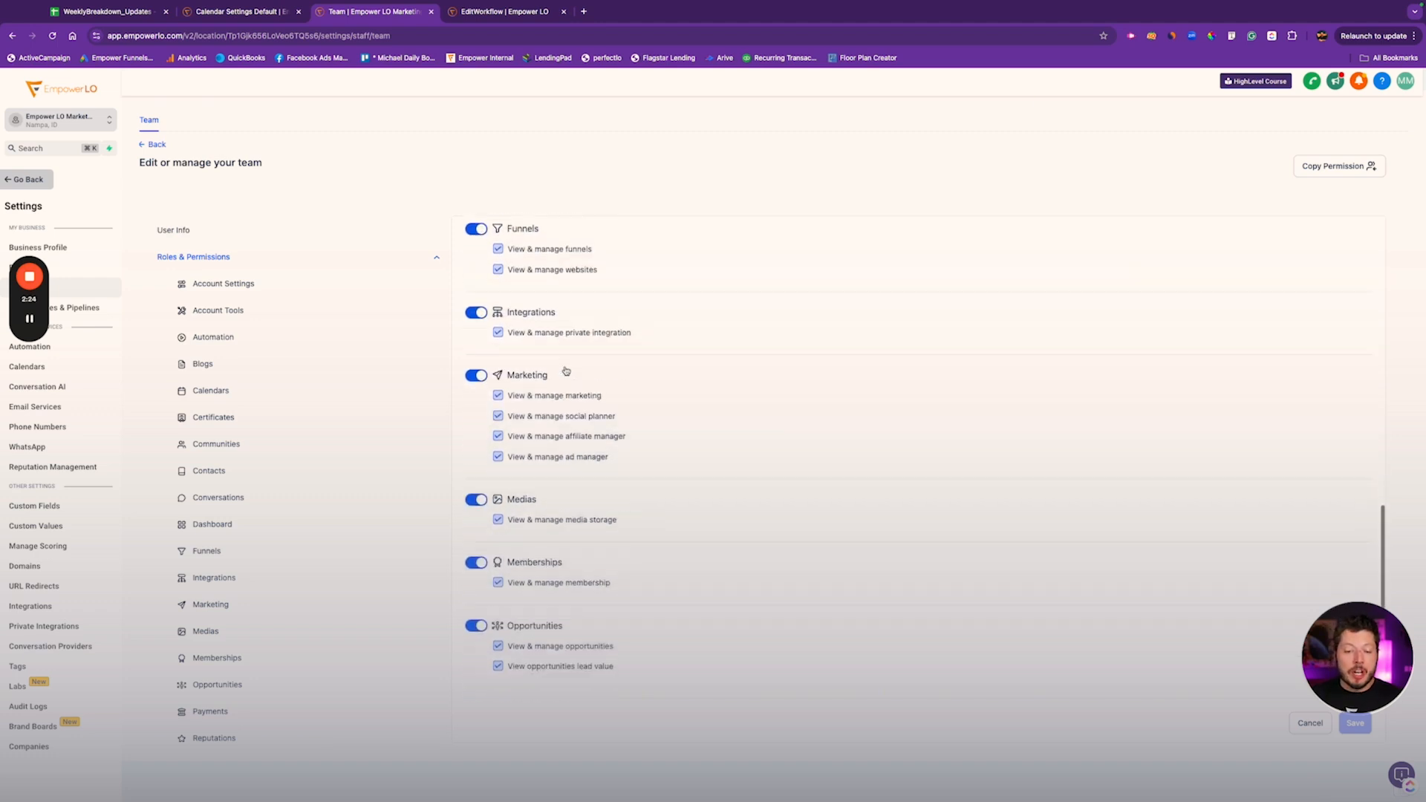
{"action": "scroll", "scroll_direction": "down", "scroll_amount": 3}
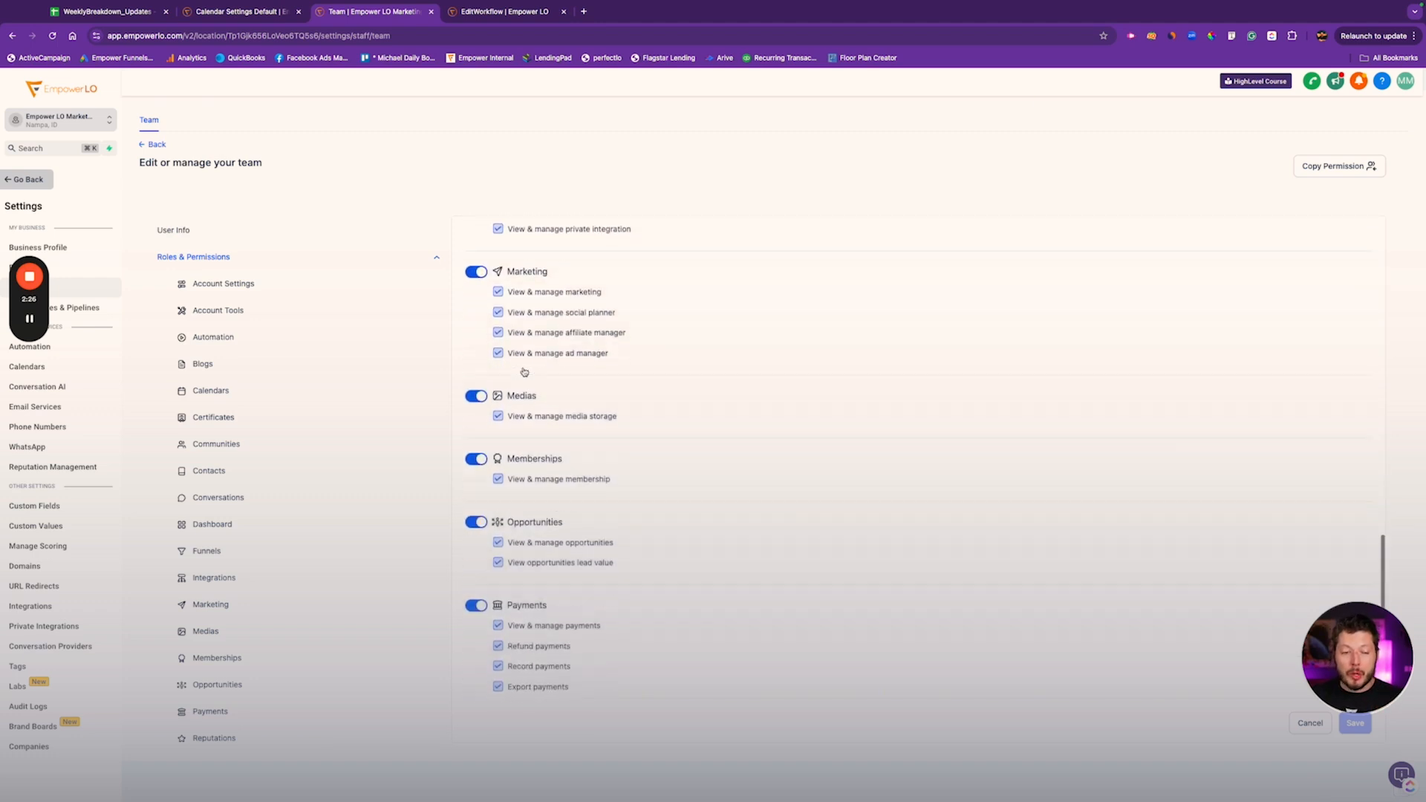
{"action": "scroll", "scroll_direction": "down", "scroll_amount": 3}
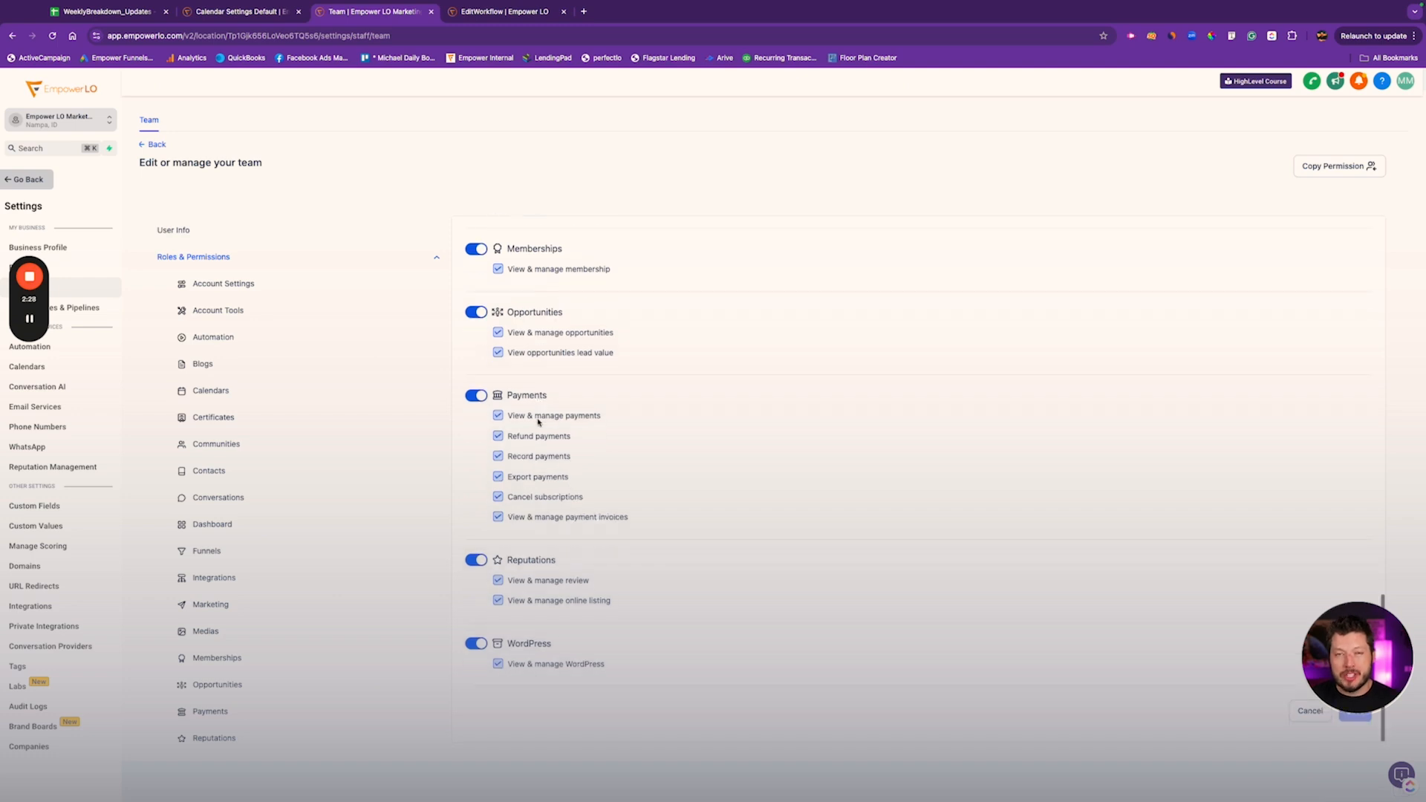
{"action": "scroll", "scroll_direction": "down", "scroll_amount": 3}
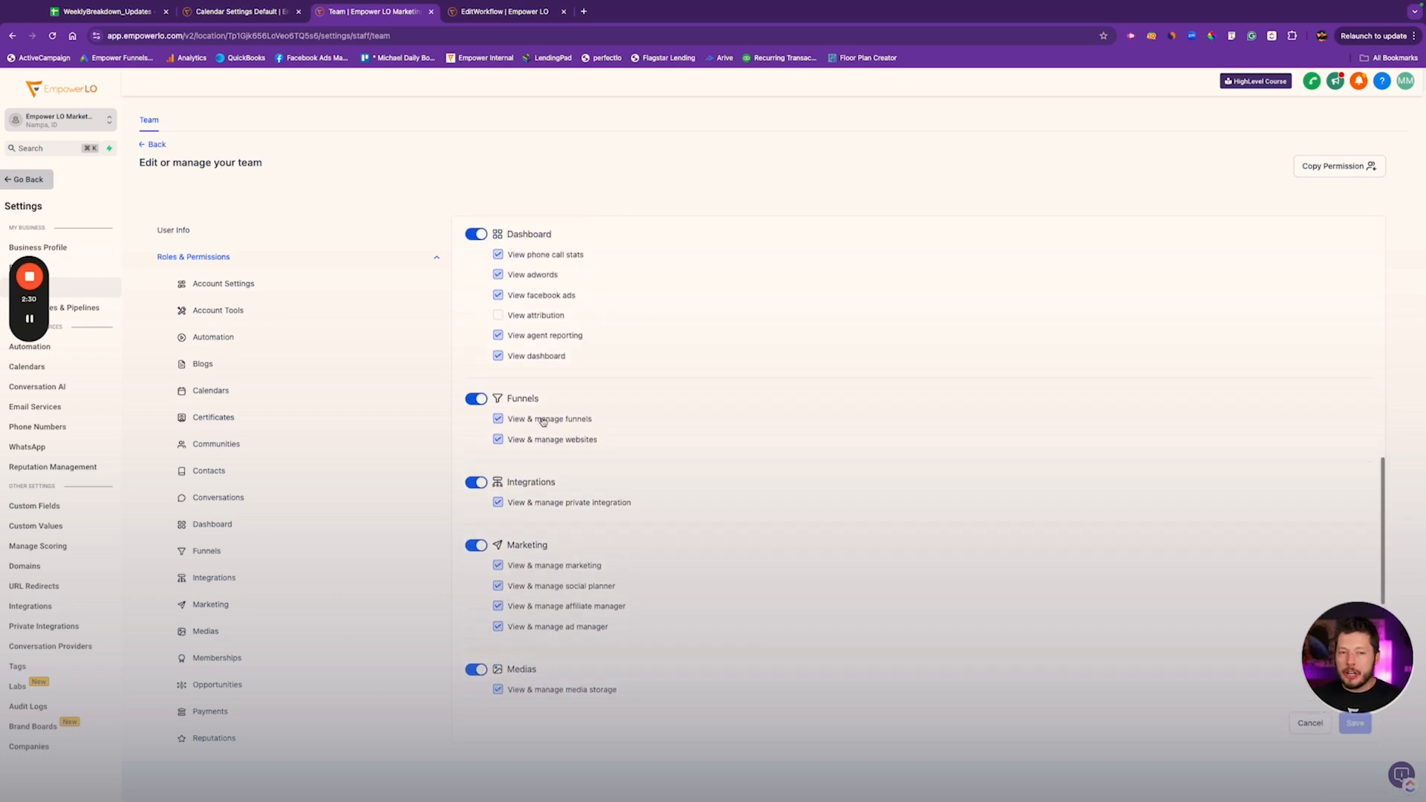
{"action": "scroll", "scroll_direction": "down", "scroll_amount": 3}
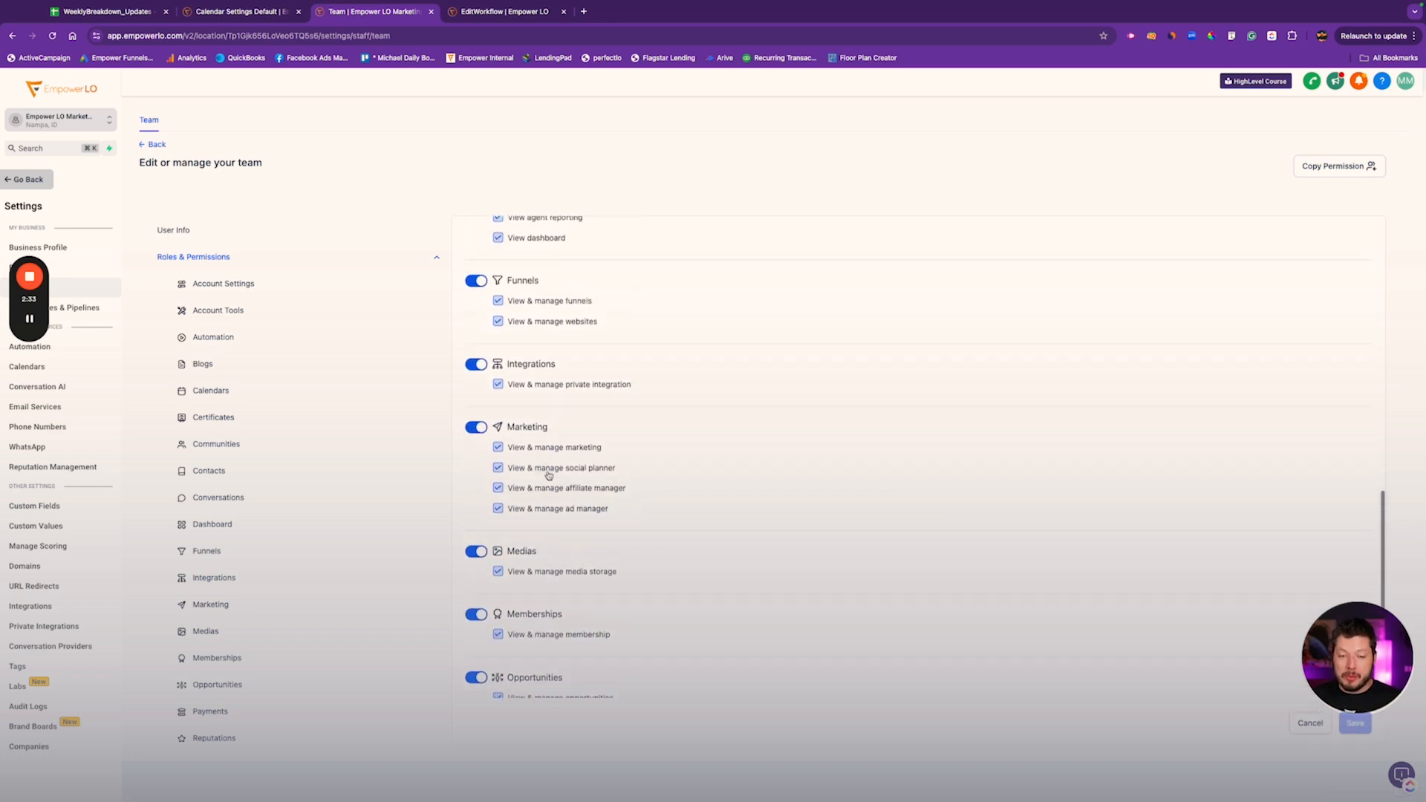
{"action": "scroll", "scroll_direction": "up", "scroll_amount": 3}
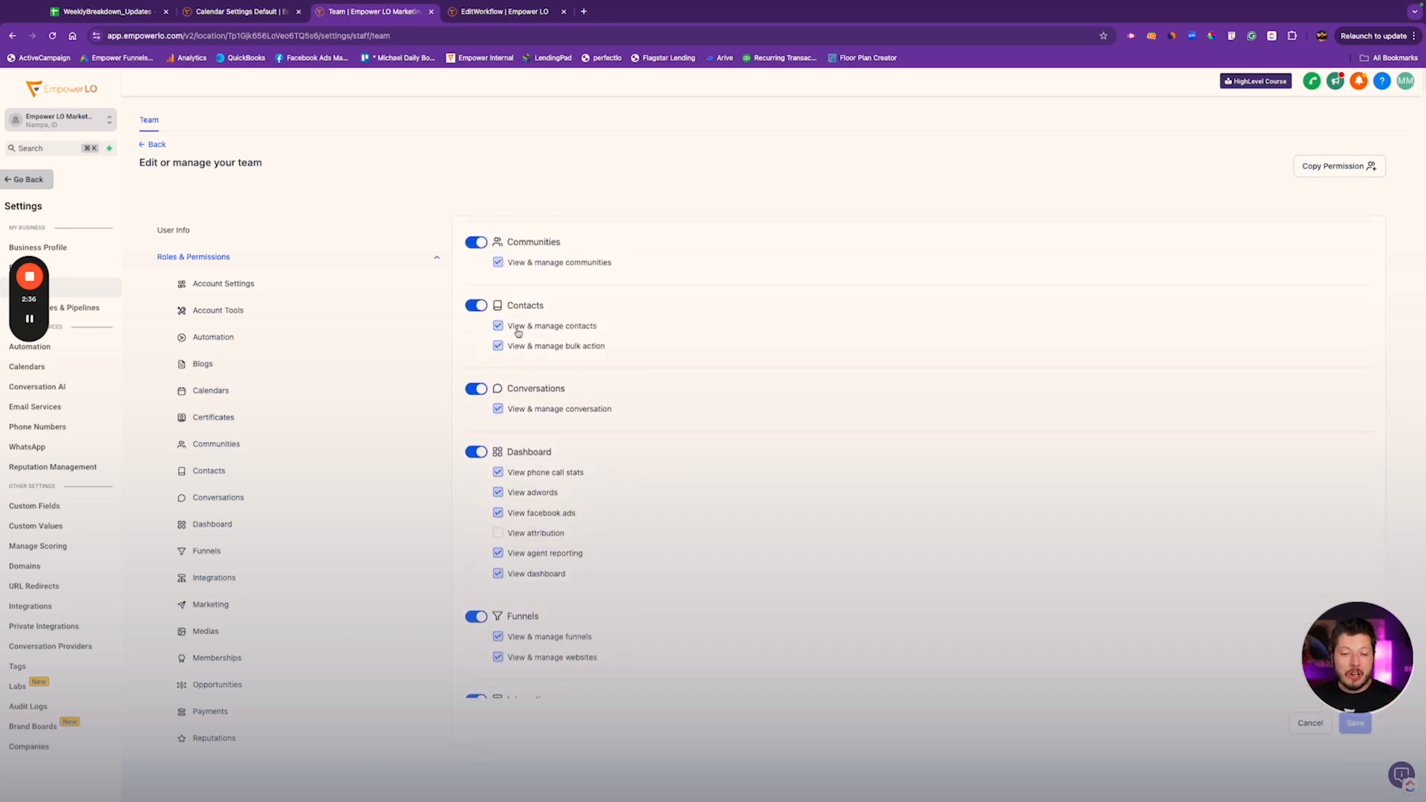
{"action": "scroll", "scroll_direction": "down", "scroll_amount": 3}
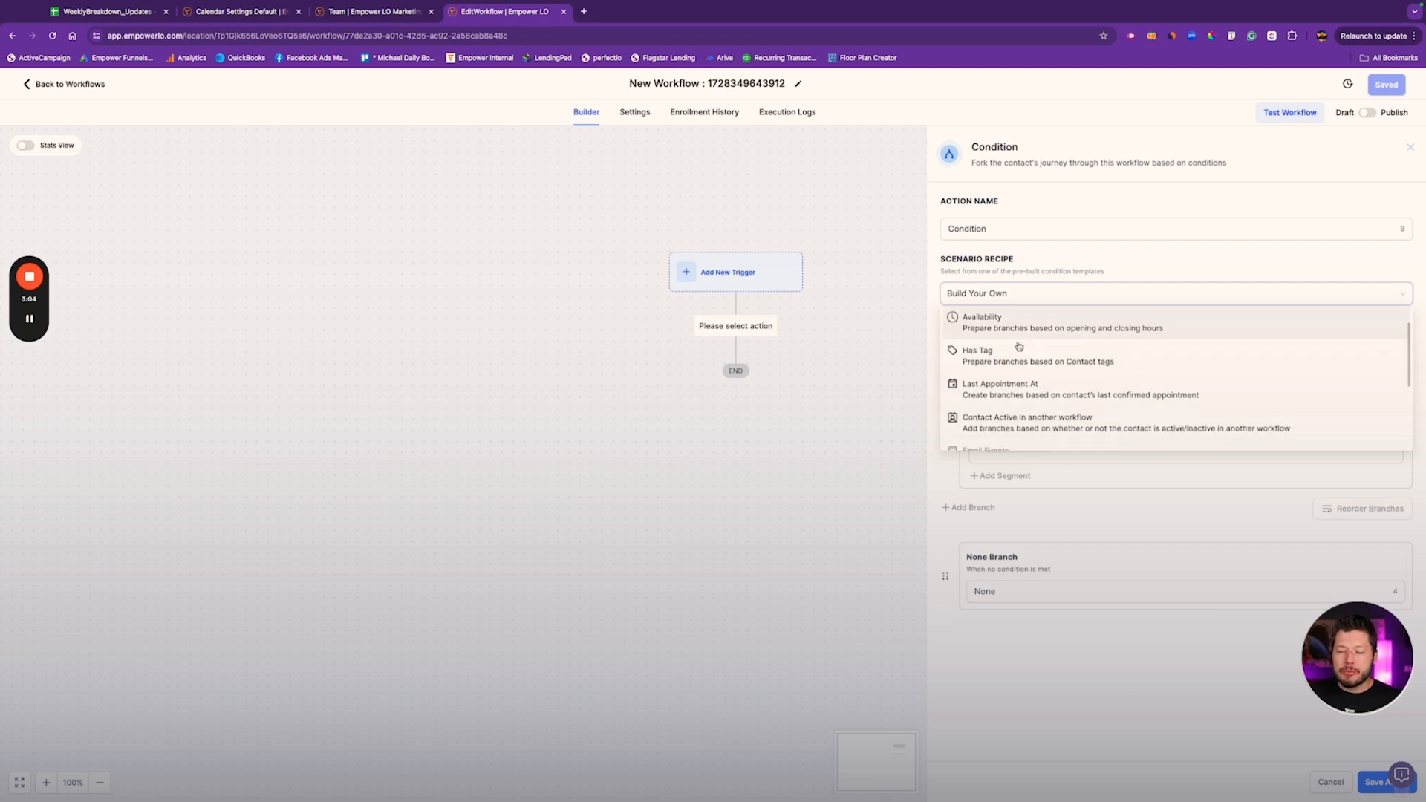
Step: Browse the Condition's scenario recipes, from Availability and Has Tag down to Email Events
{"action": "scroll", "scroll_direction": "down", "scroll_amount": 3}
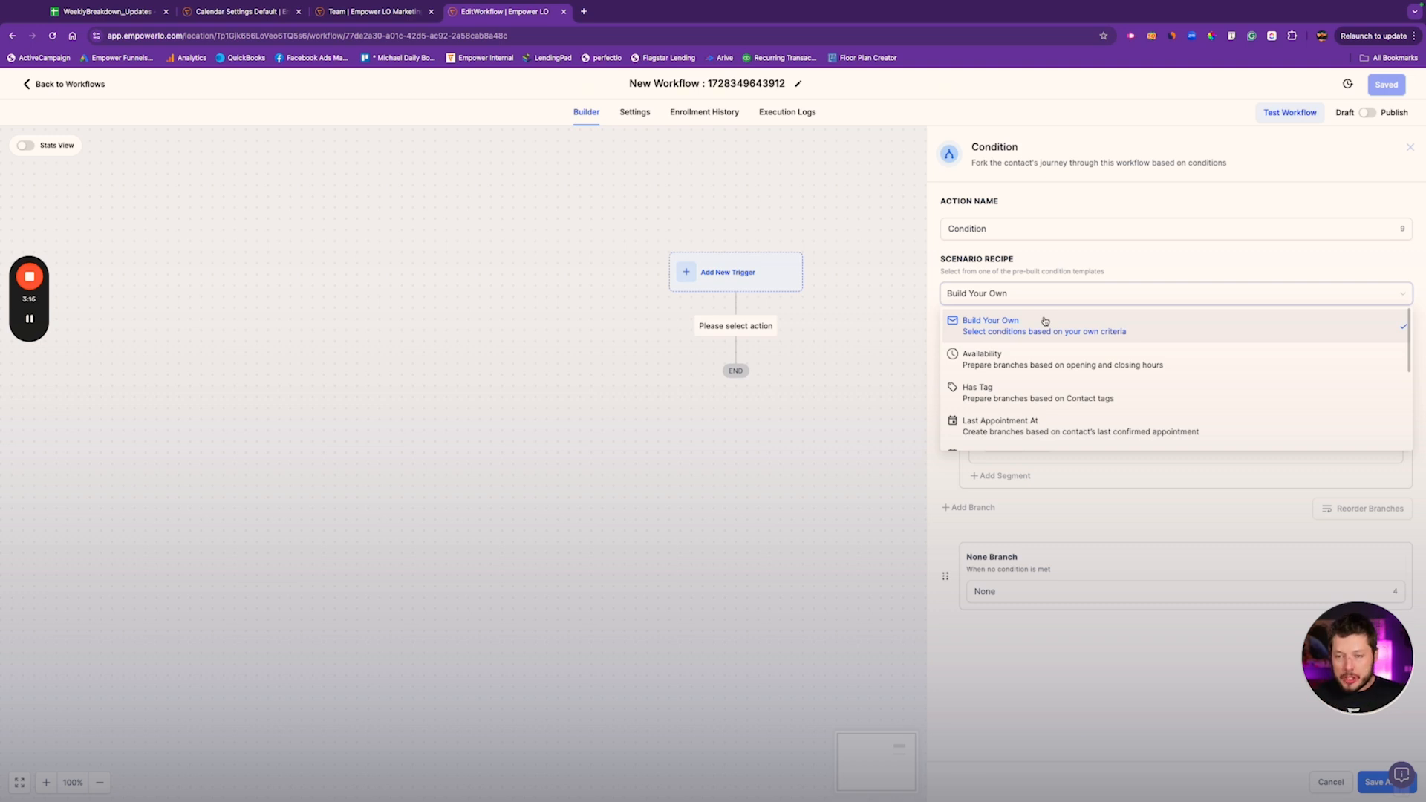
{"action": "mouse_move", "coordinate": [1024, 280]}
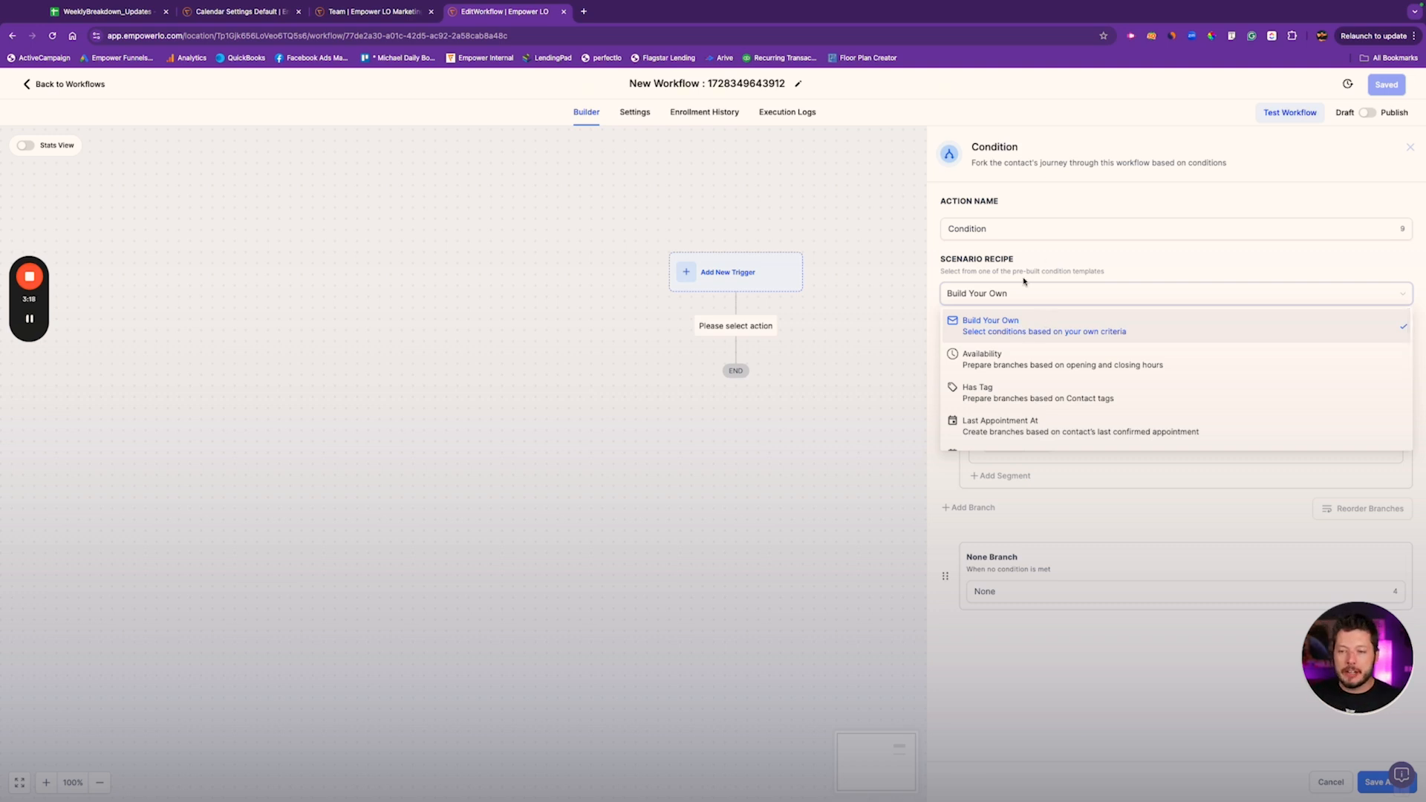
{"action": "left_click", "coordinate": [990, 325]}
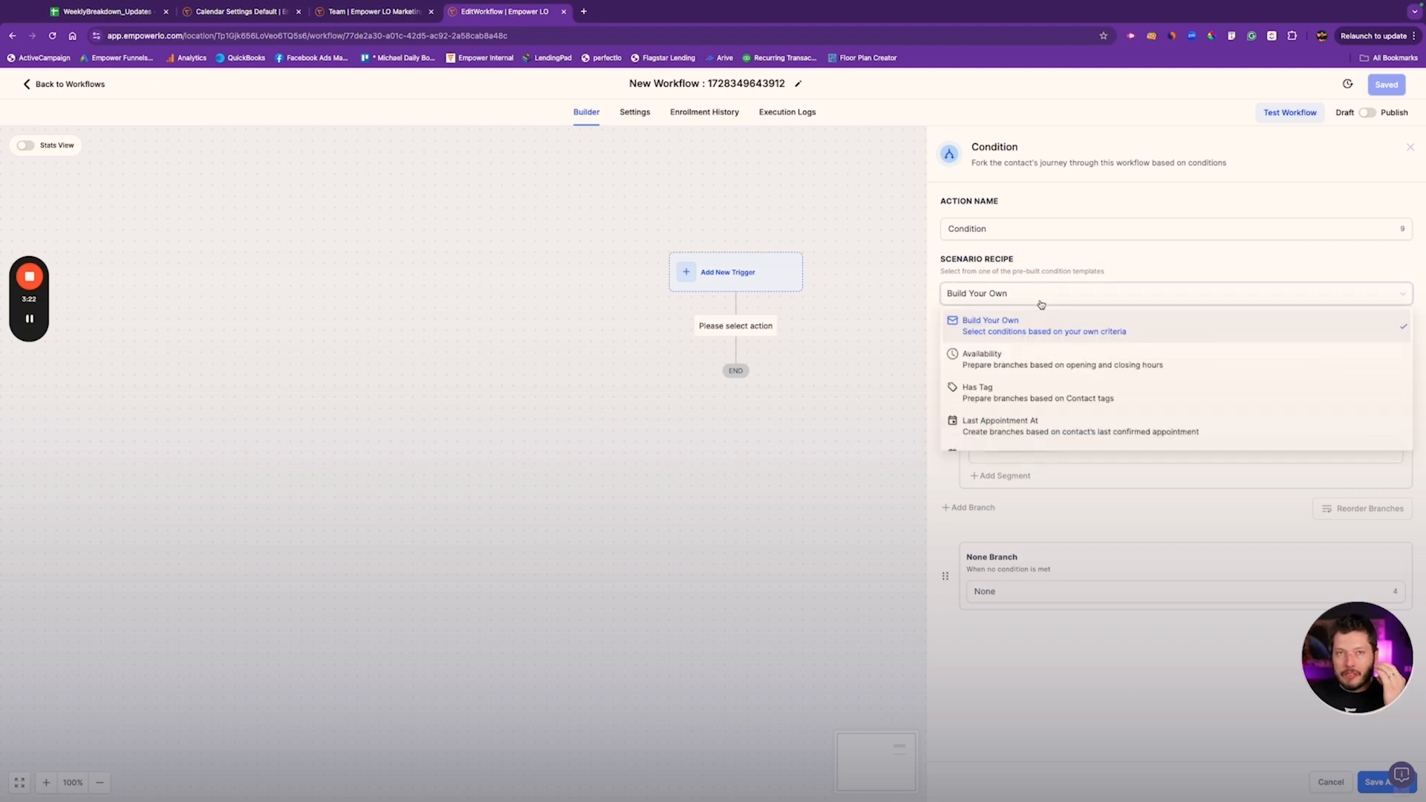
{"action": "mouse_move", "coordinate": [932, 411]}
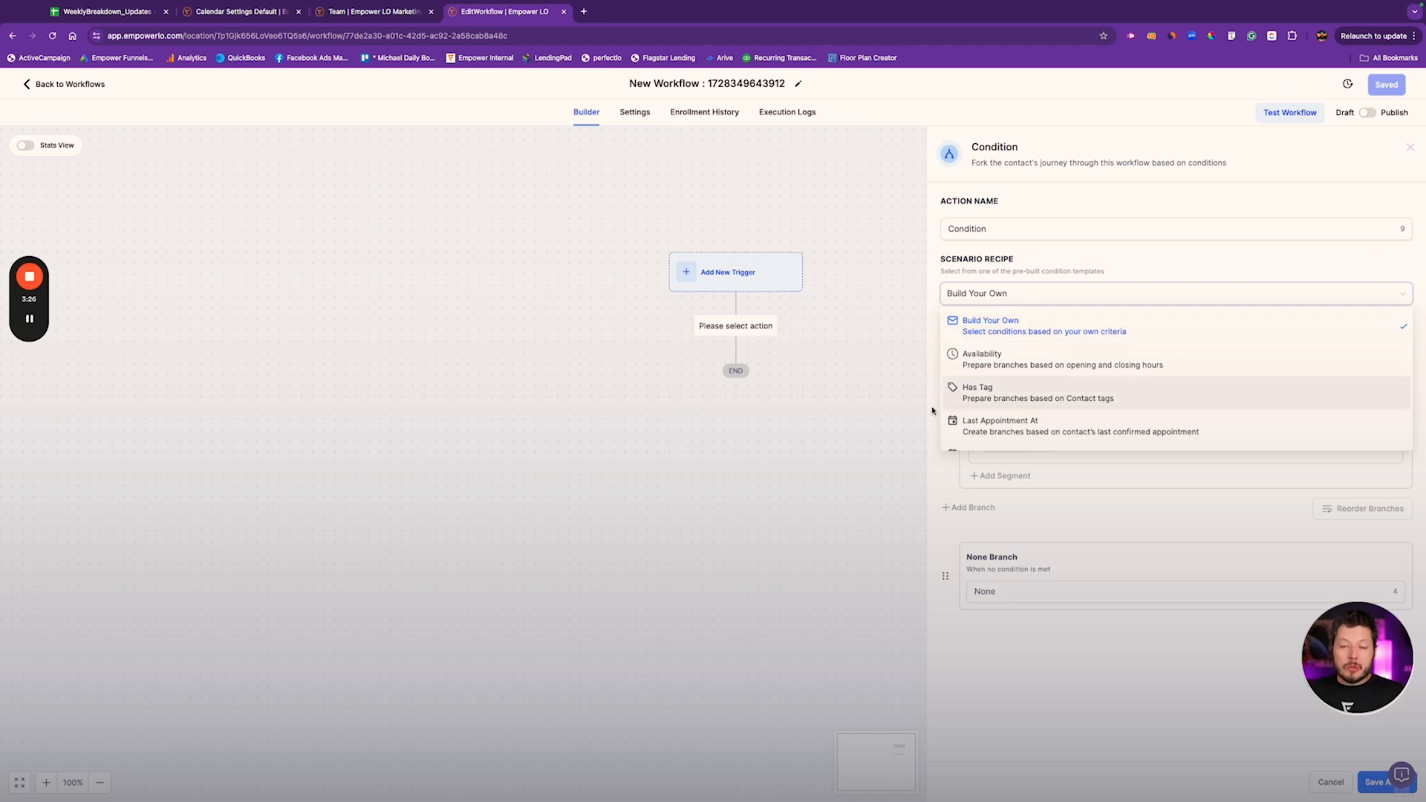
{"action": "scroll", "scroll_direction": "down", "scroll_amount": 3}
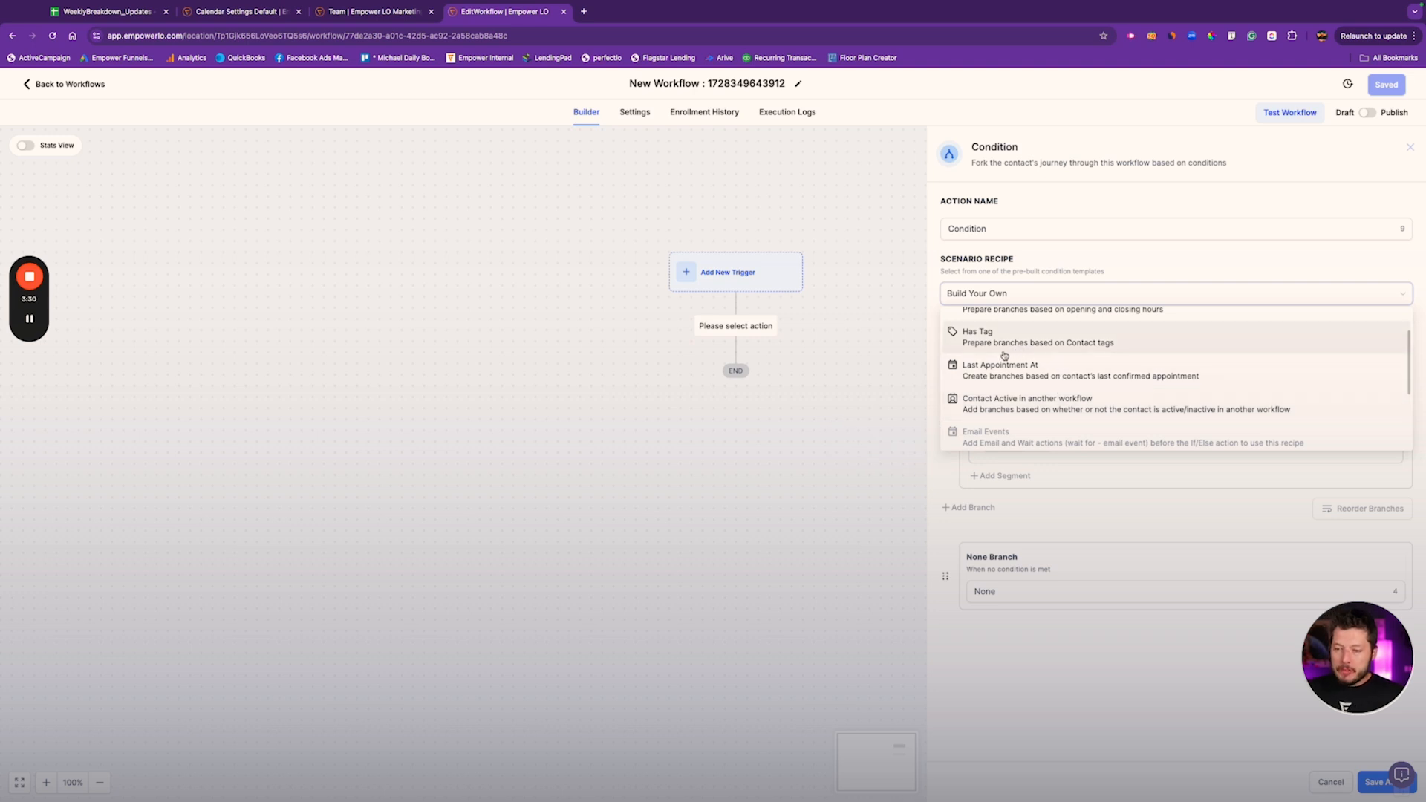
{"action": "mouse_move", "coordinate": [990, 343]}
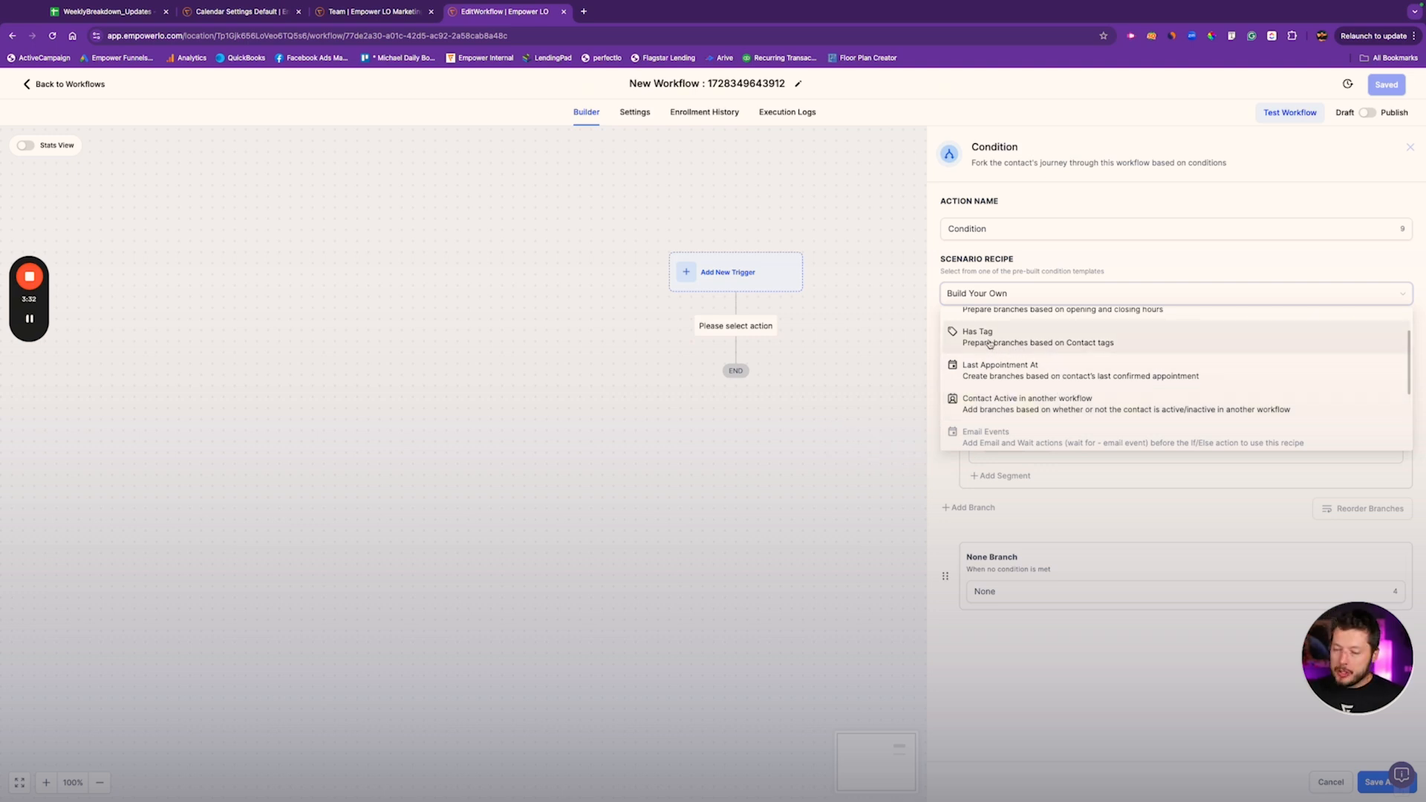
Step: Apply Has Tag, then switch to Last Appointment At and review its fields and date operators
{"action": "left_click", "coordinate": [977, 336]}
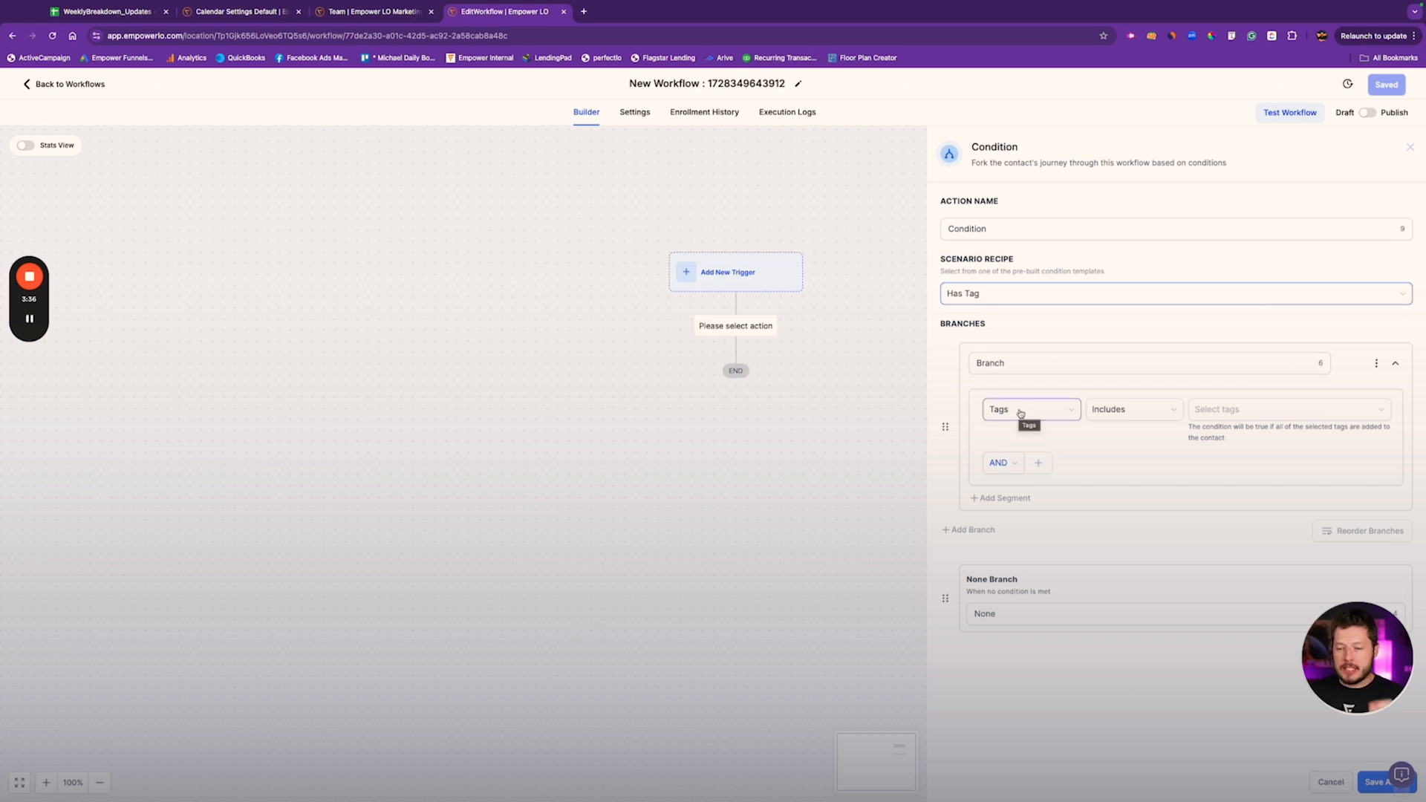
{"action": "mouse_move", "coordinate": [1118, 432]}
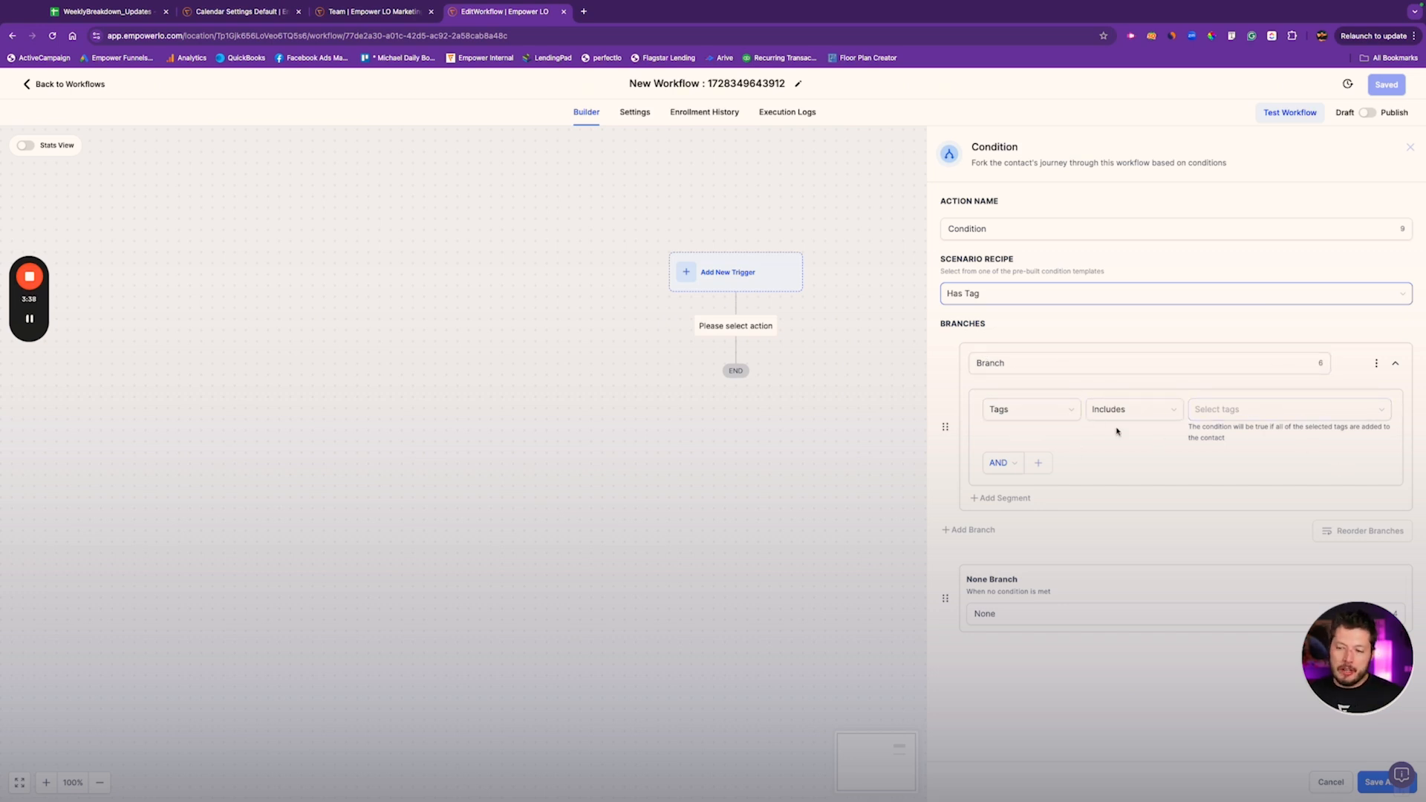
{"action": "left_click", "coordinate": [1289, 410]}
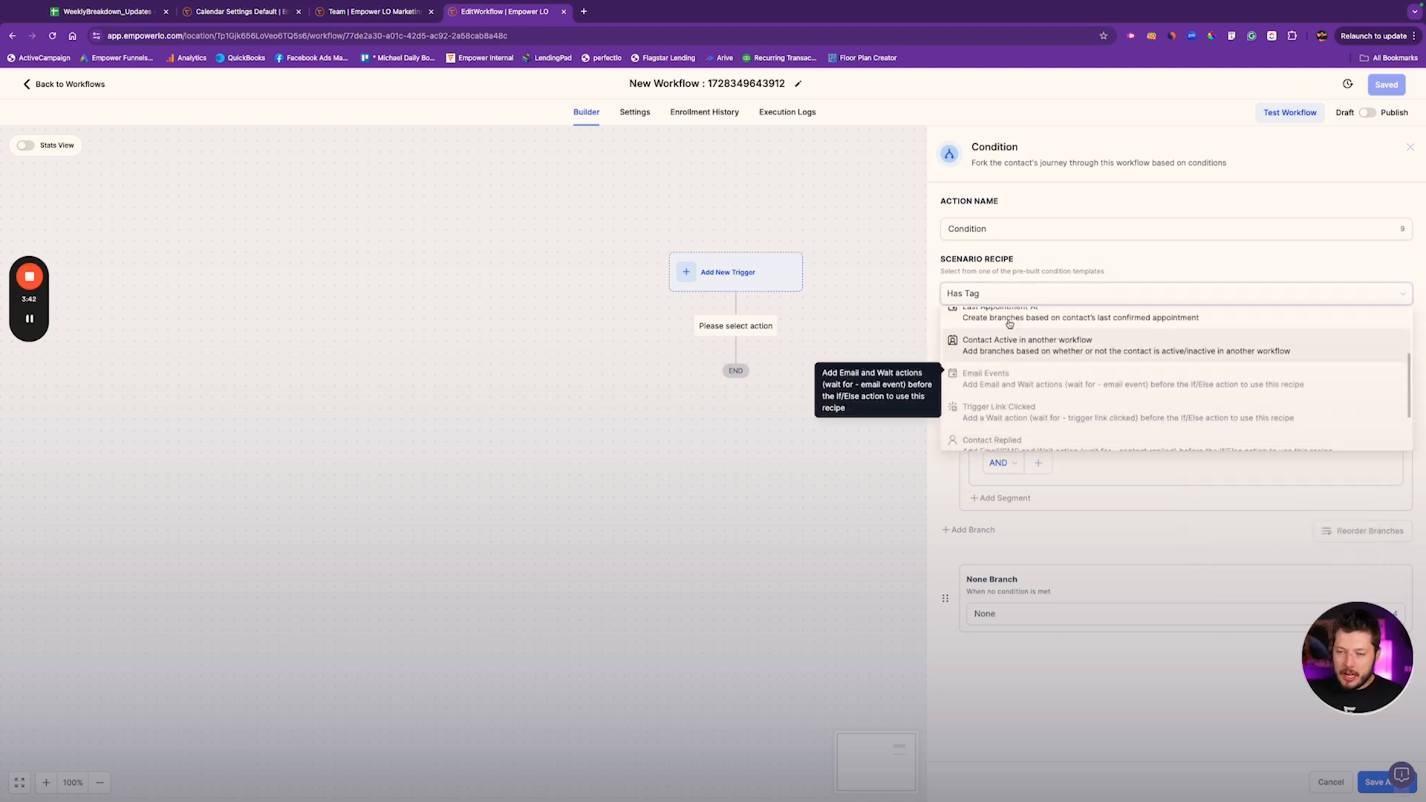
{"action": "left_click", "coordinate": [1003, 317]}
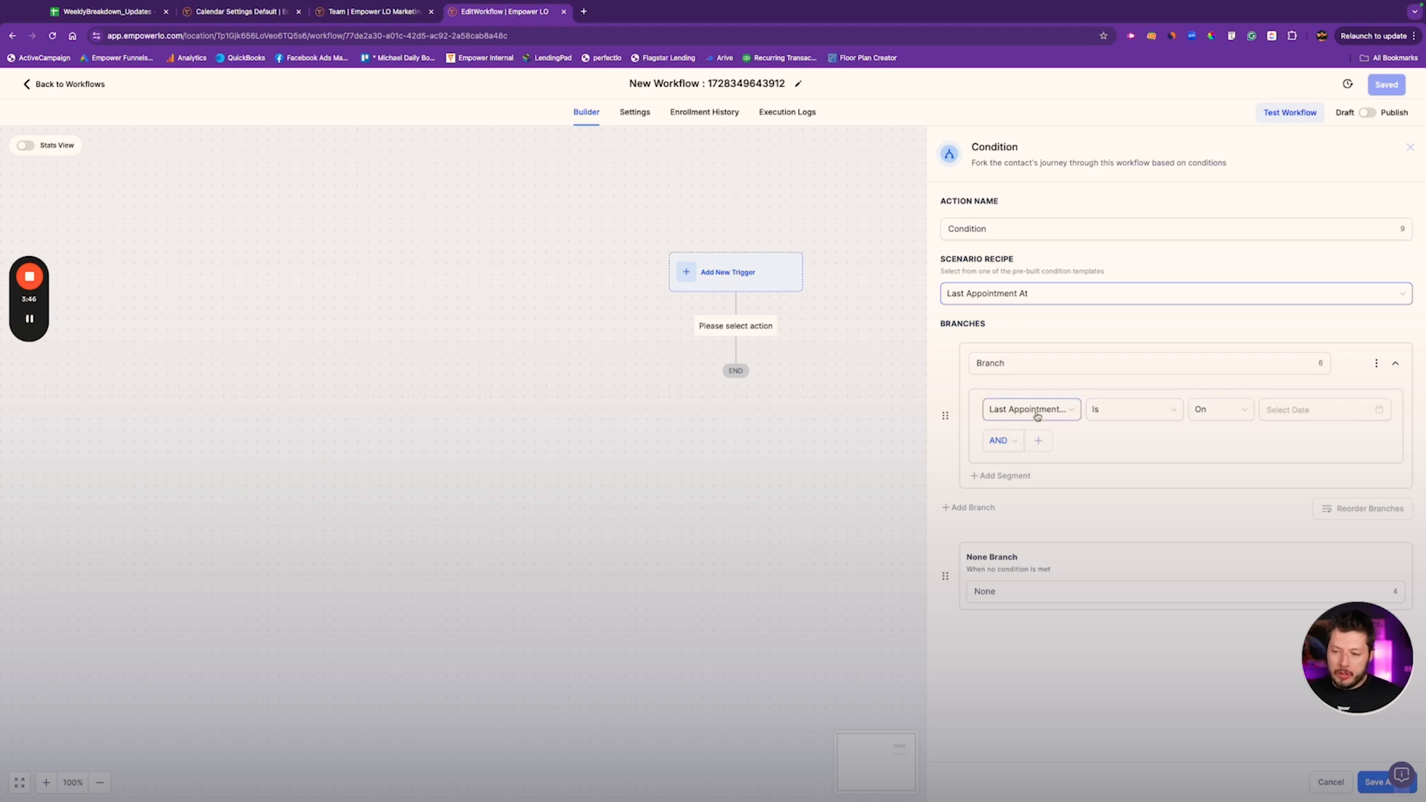
{"action": "left_click", "coordinate": [1031, 409]}
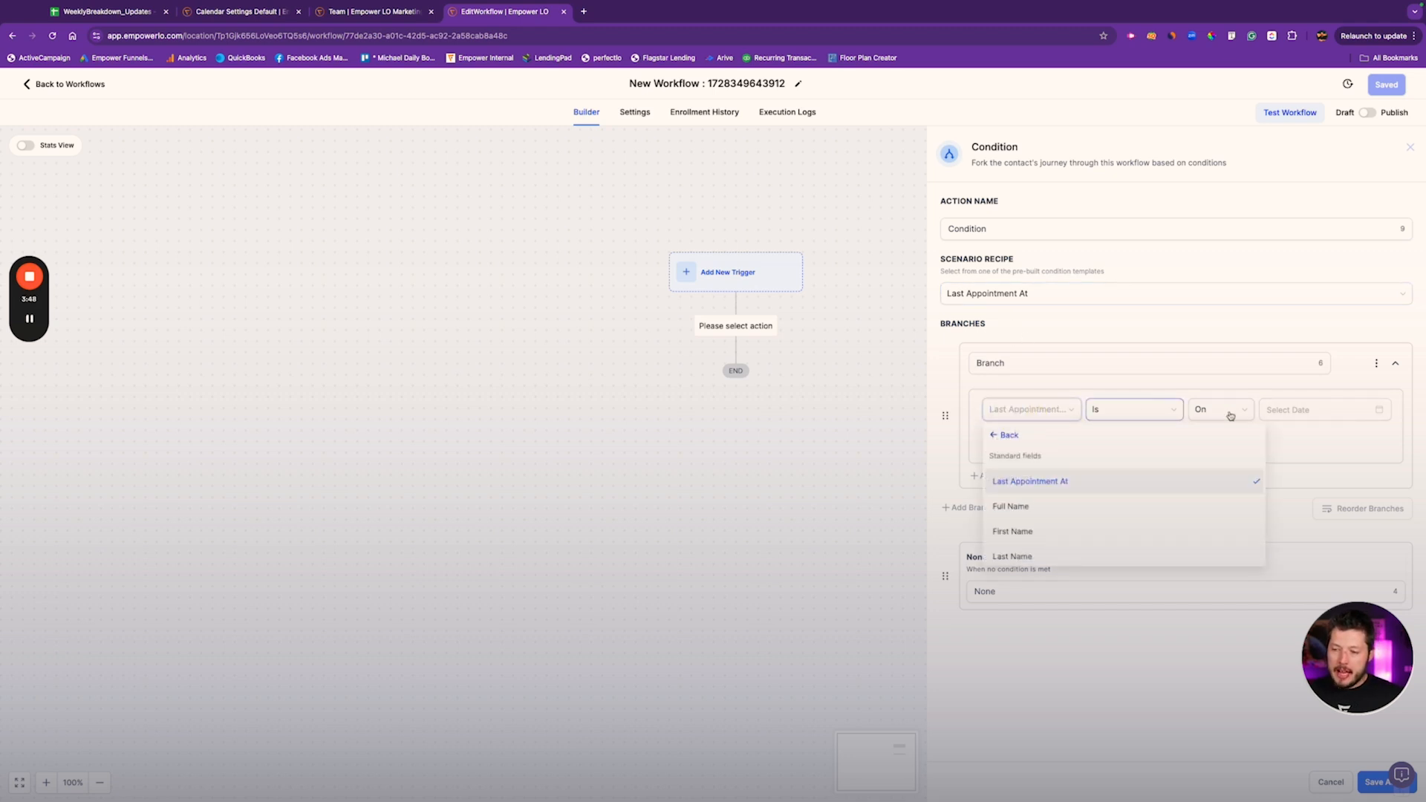
{"action": "left_click", "coordinate": [1219, 409]}
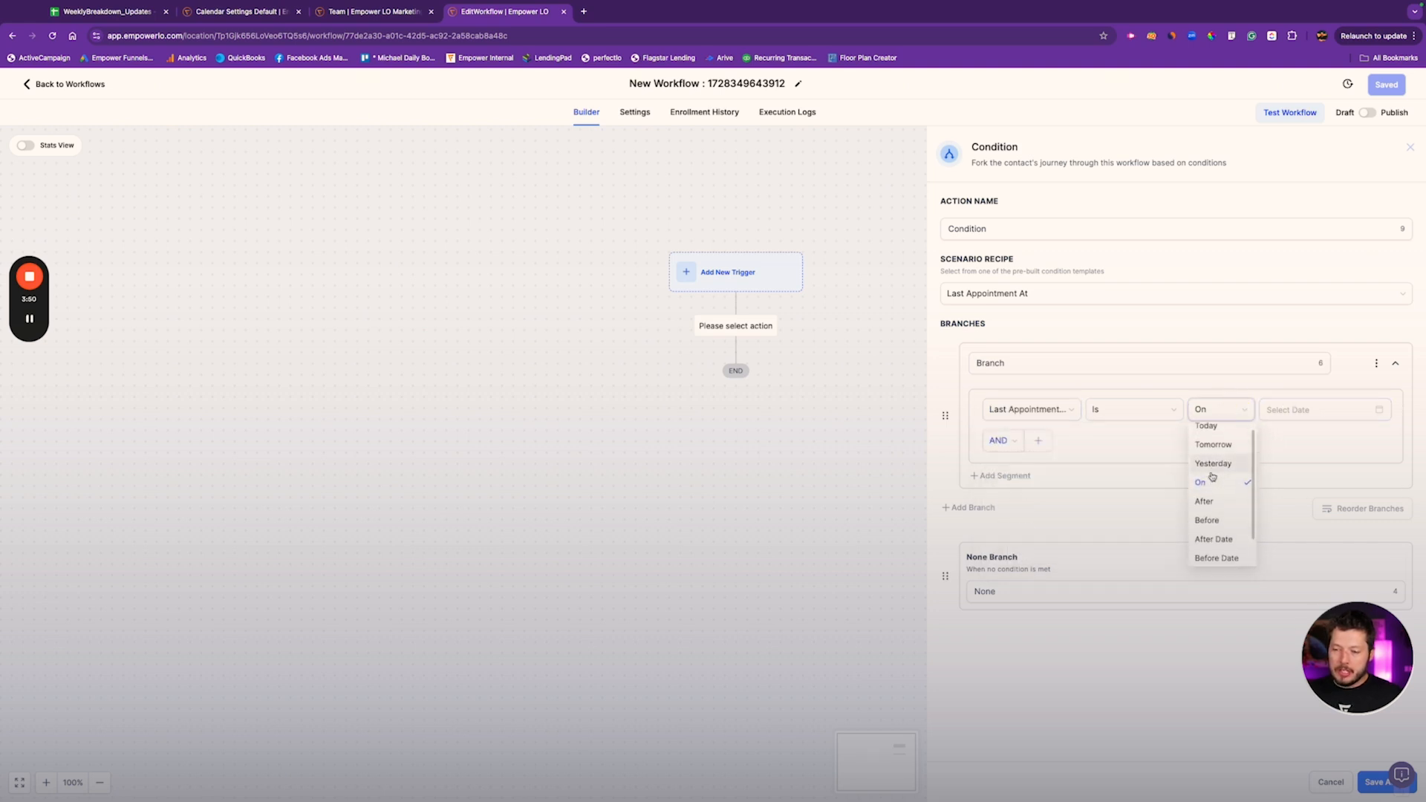
{"action": "left_click", "coordinate": [1176, 294]}
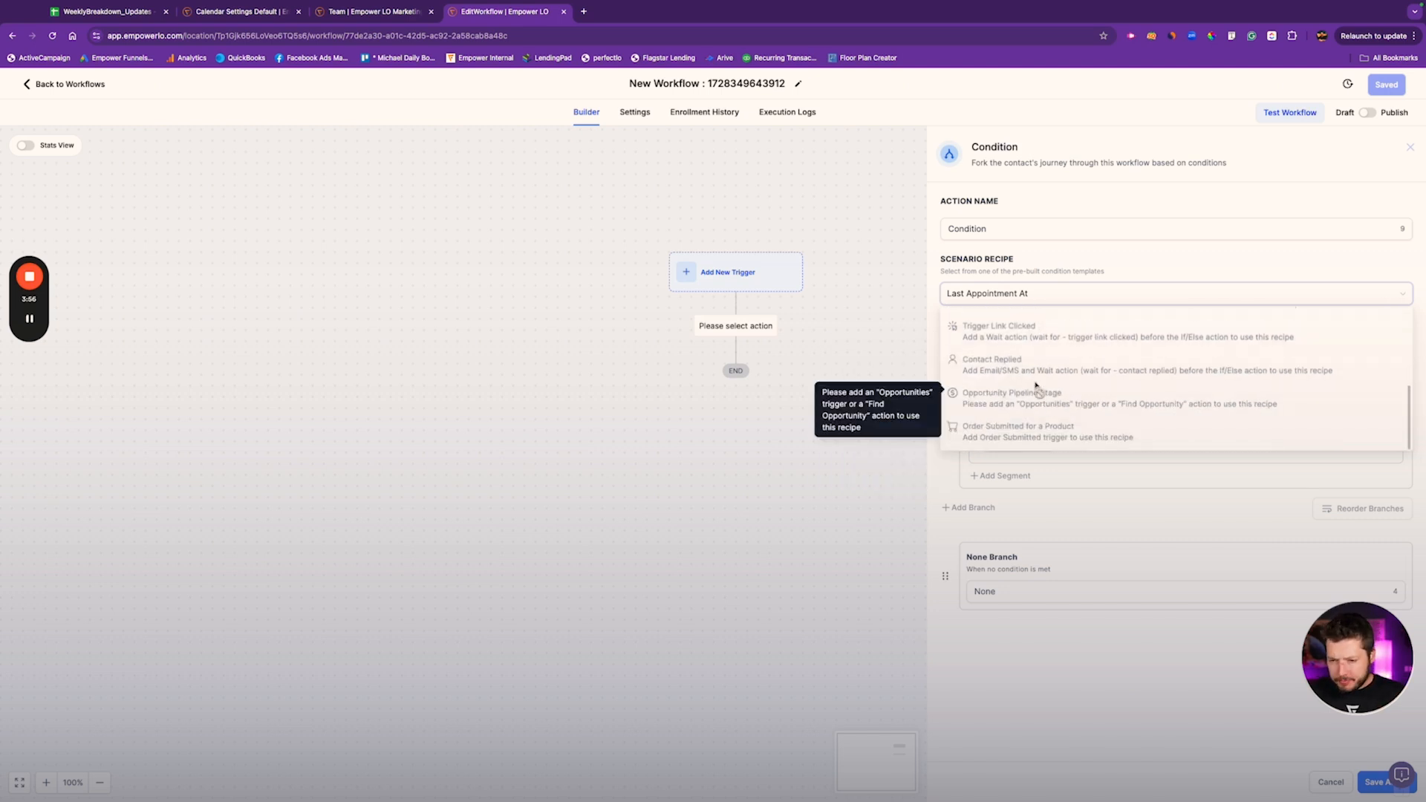
{"action": "mouse_move", "coordinate": [1002, 433]}
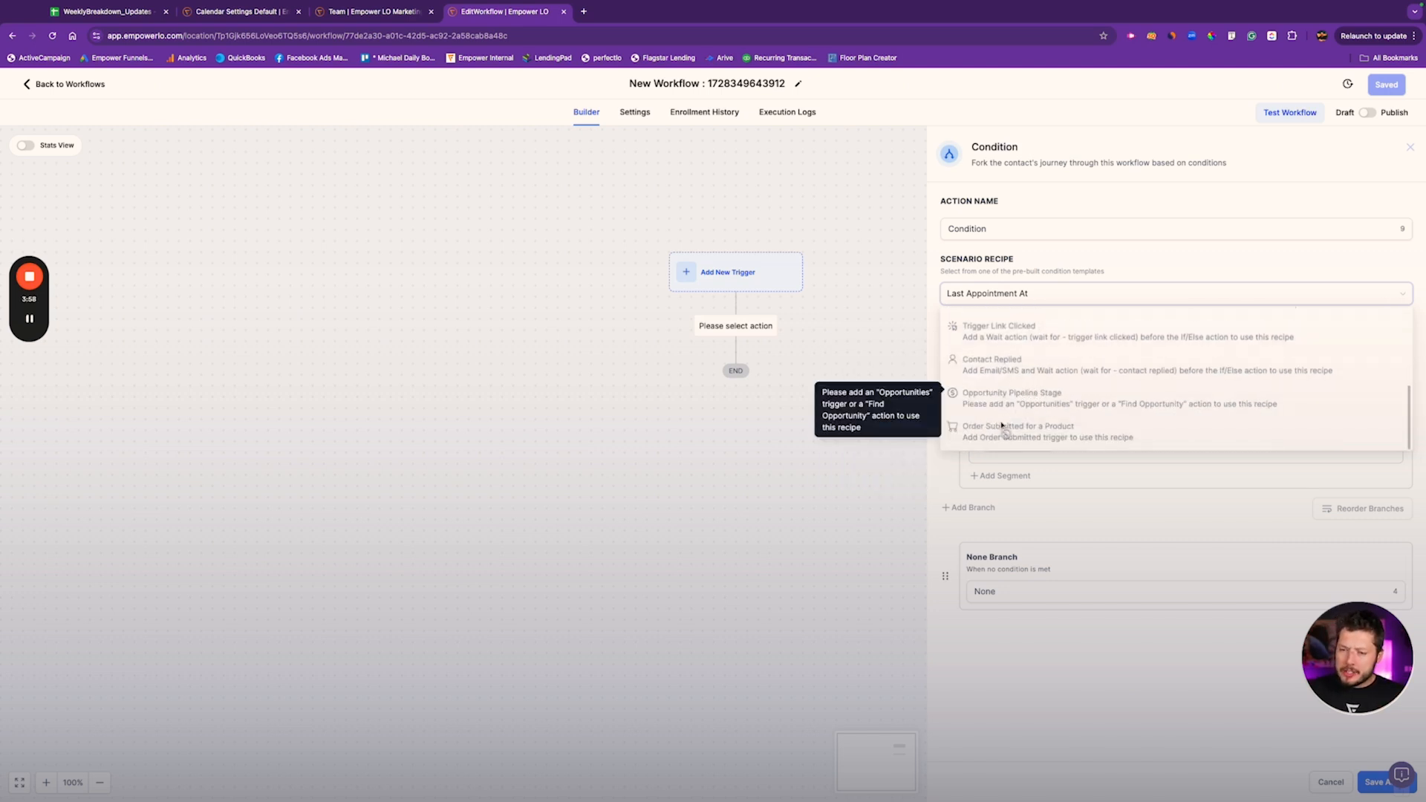
{"action": "mouse_move", "coordinate": [973, 378]}
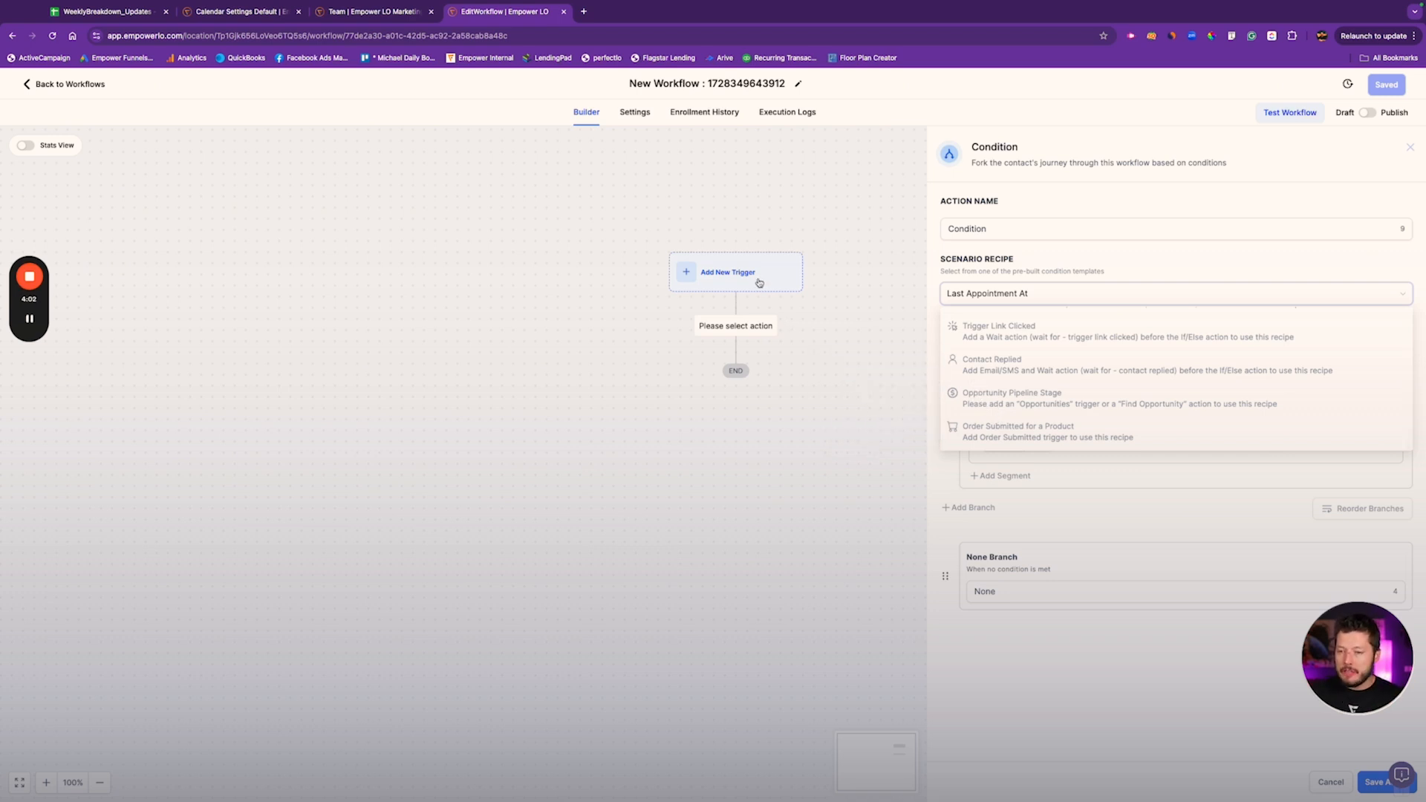
{"action": "mouse_move", "coordinate": [1046, 364]}
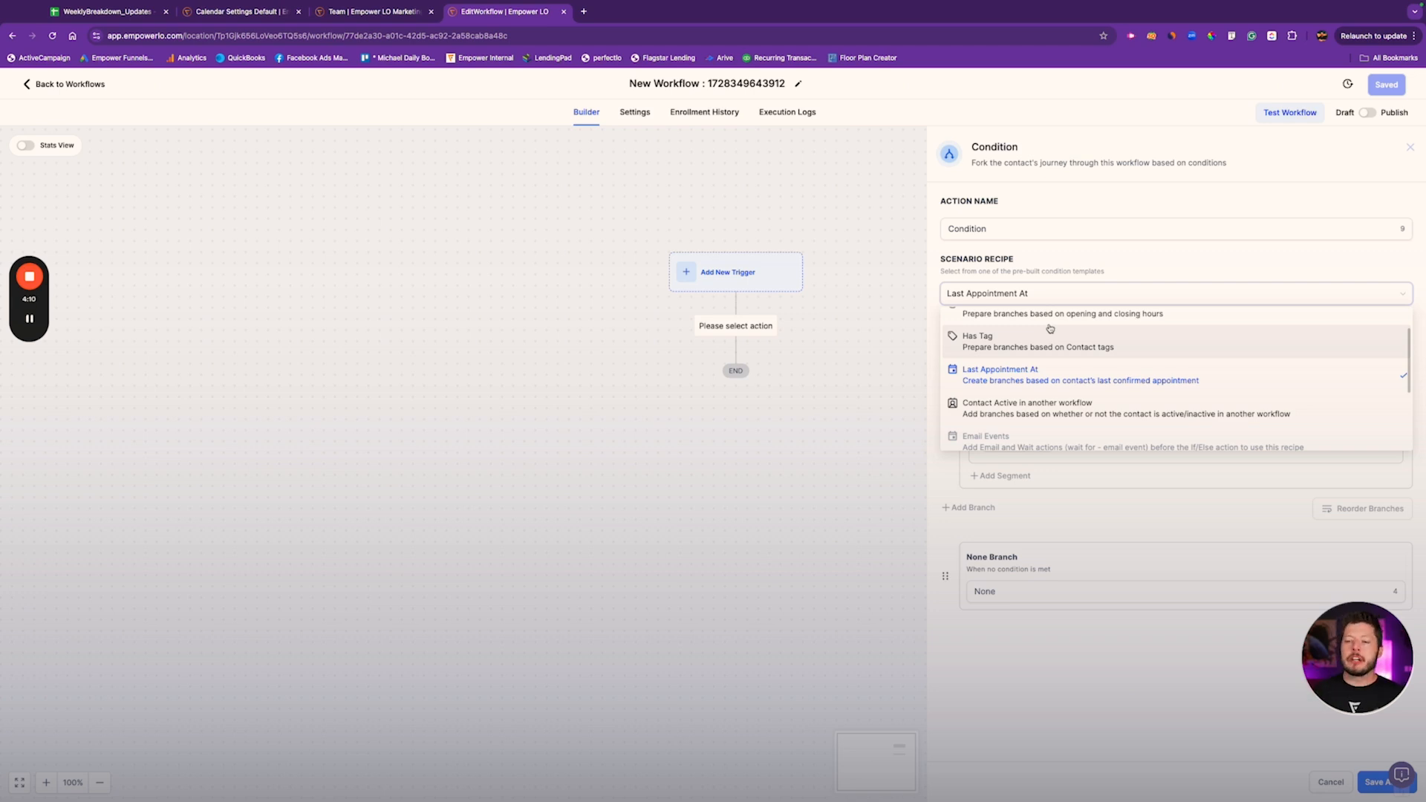
{"action": "left_click", "coordinate": [1034, 403]}
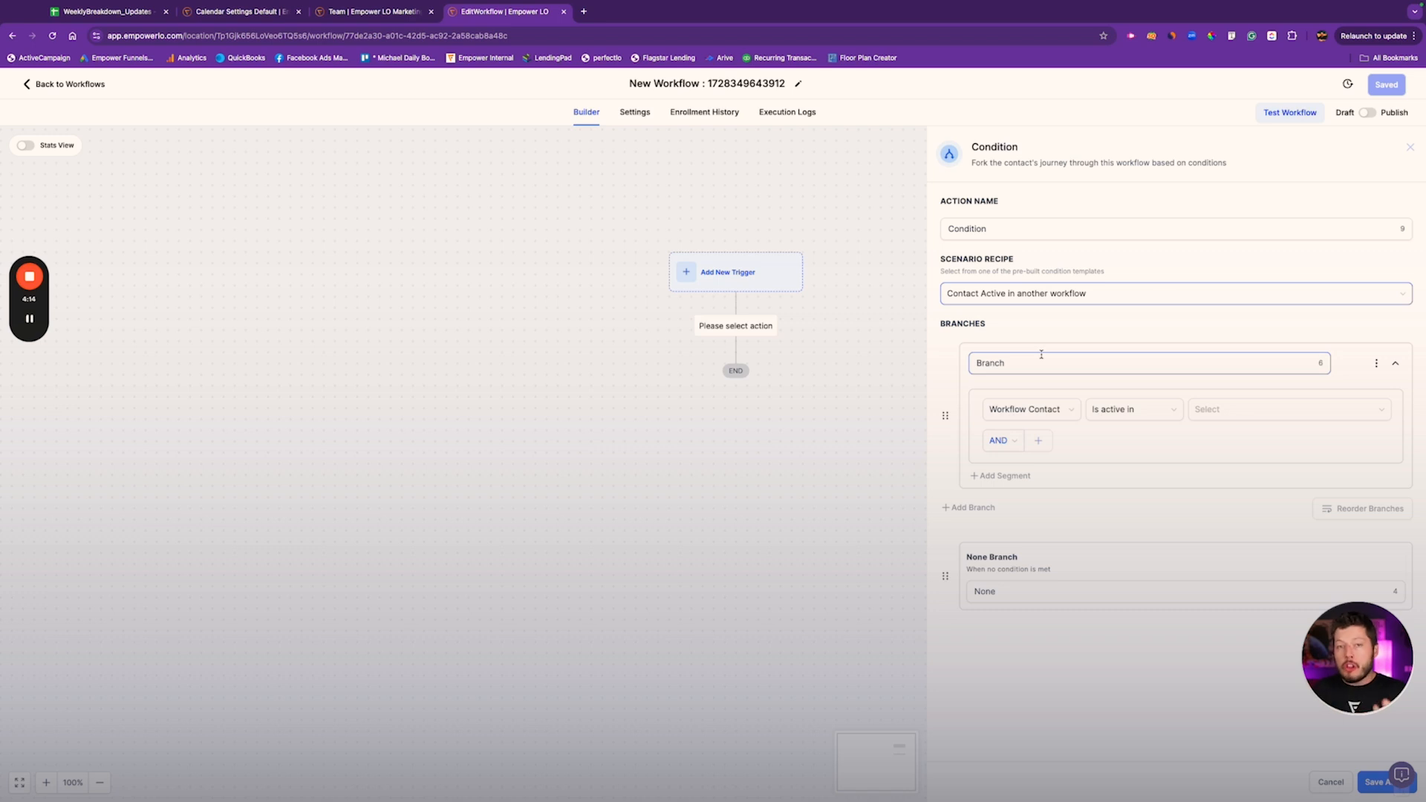
{"action": "left_click", "coordinate": [1176, 293]}
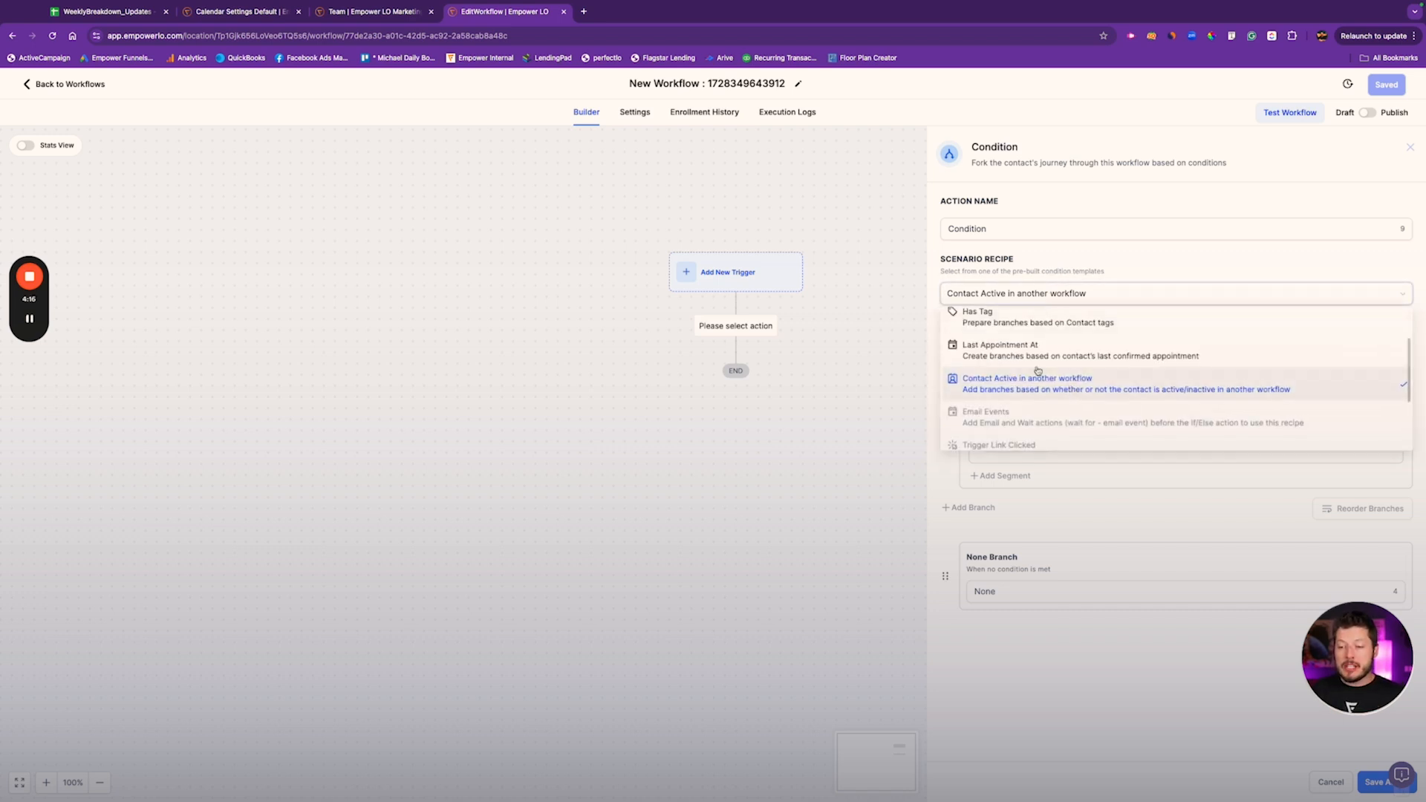
{"action": "left_click", "coordinate": [1001, 344]}
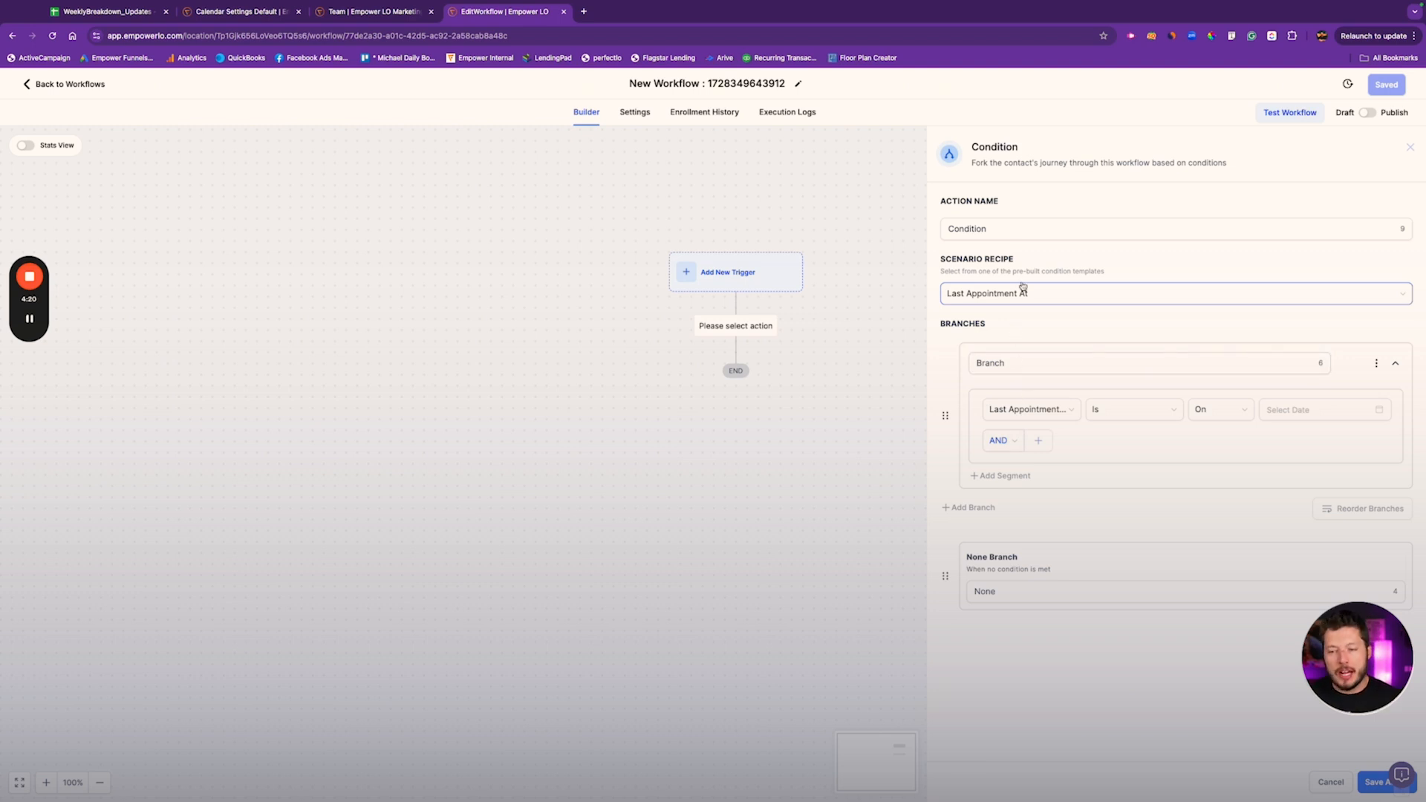
{"action": "left_click", "coordinate": [1175, 293]}
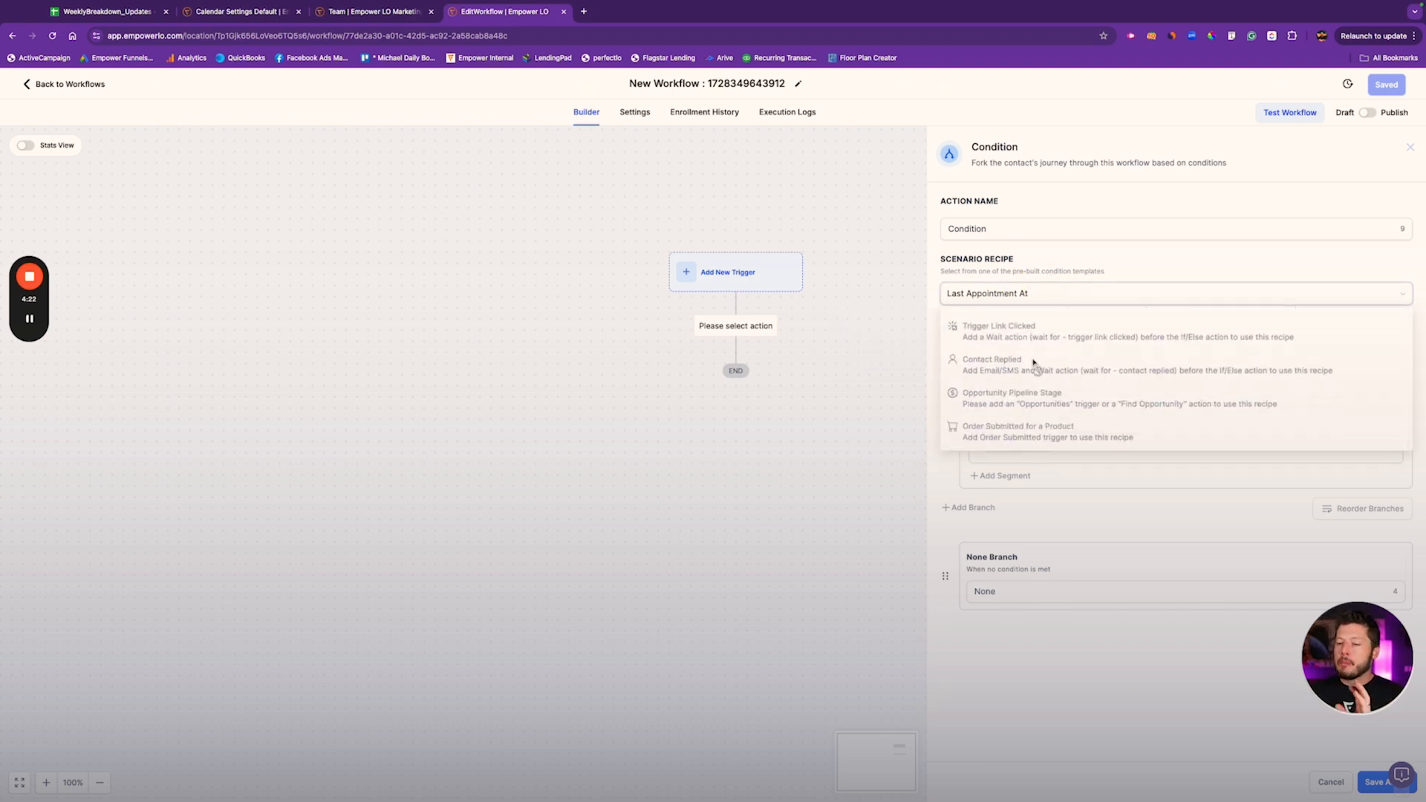